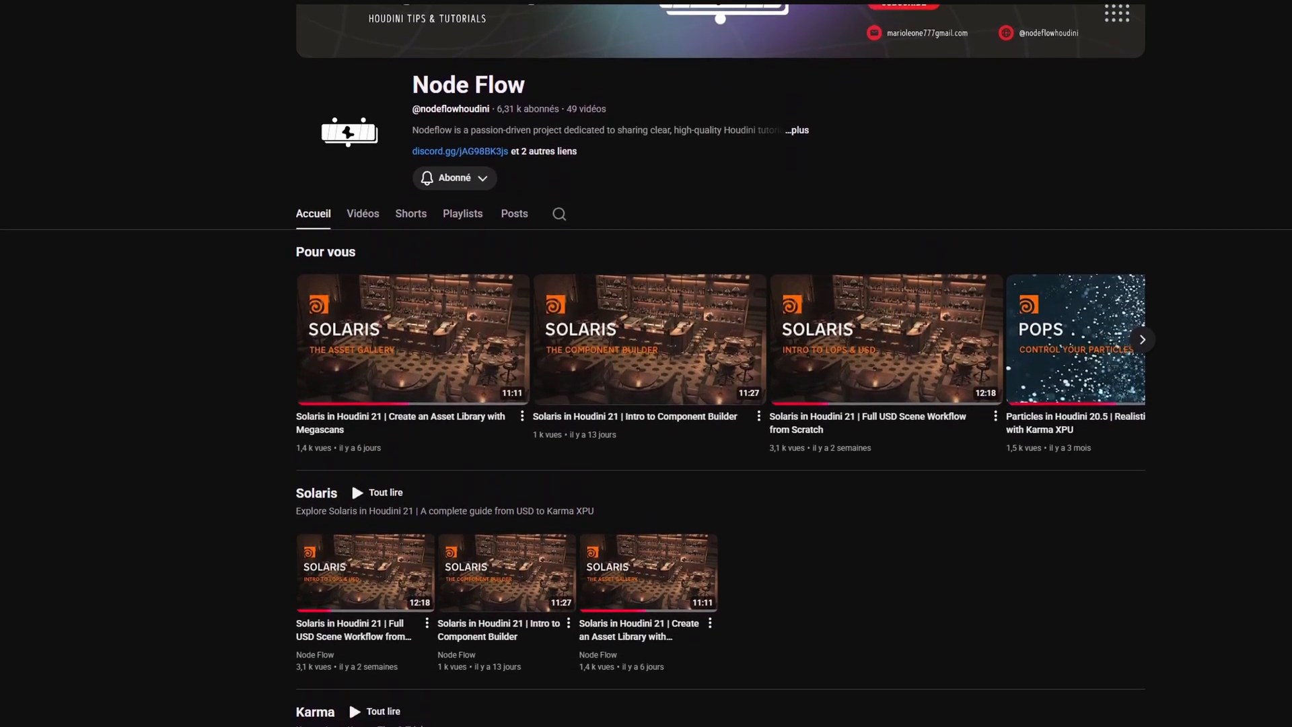
Scroll down the Node Flow channel and instructor certification pages to reach the certified instructor's profile
{"action": "scroll", "scroll_direction": "down", "scroll_amount": 3}
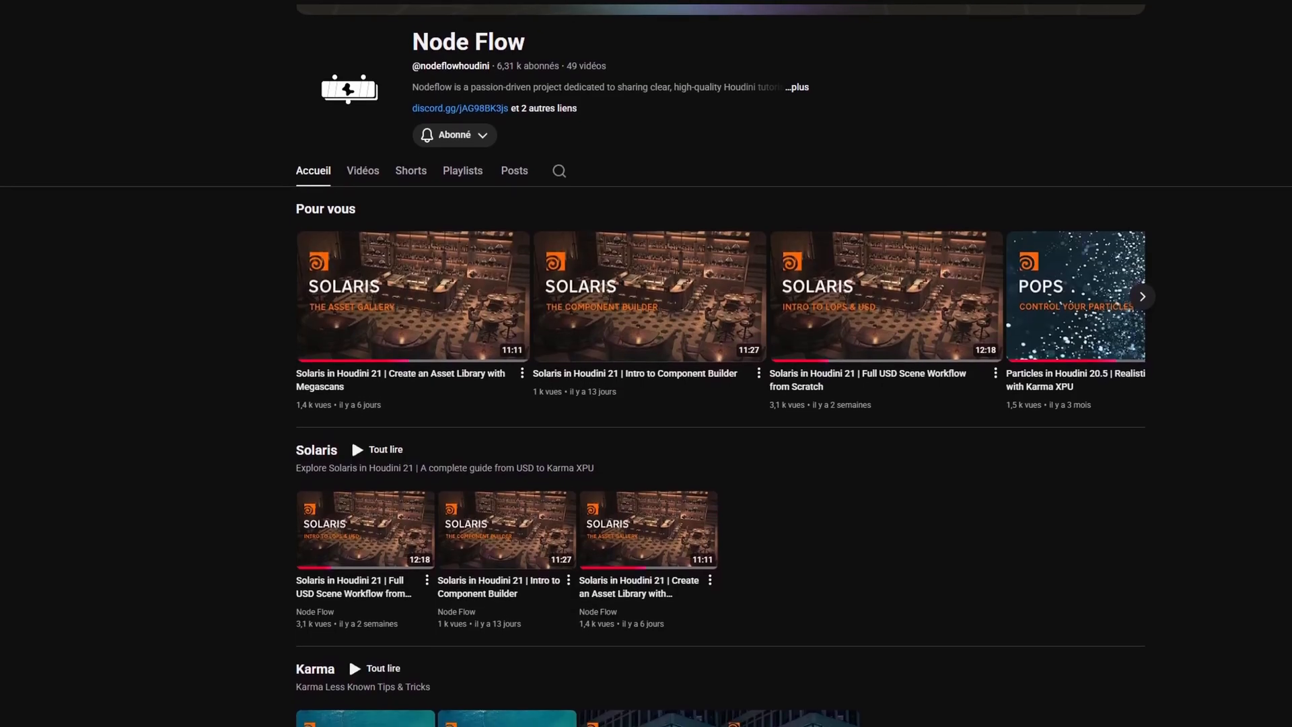
{"action": "scroll", "scroll_direction": "down", "scroll_amount": 3}
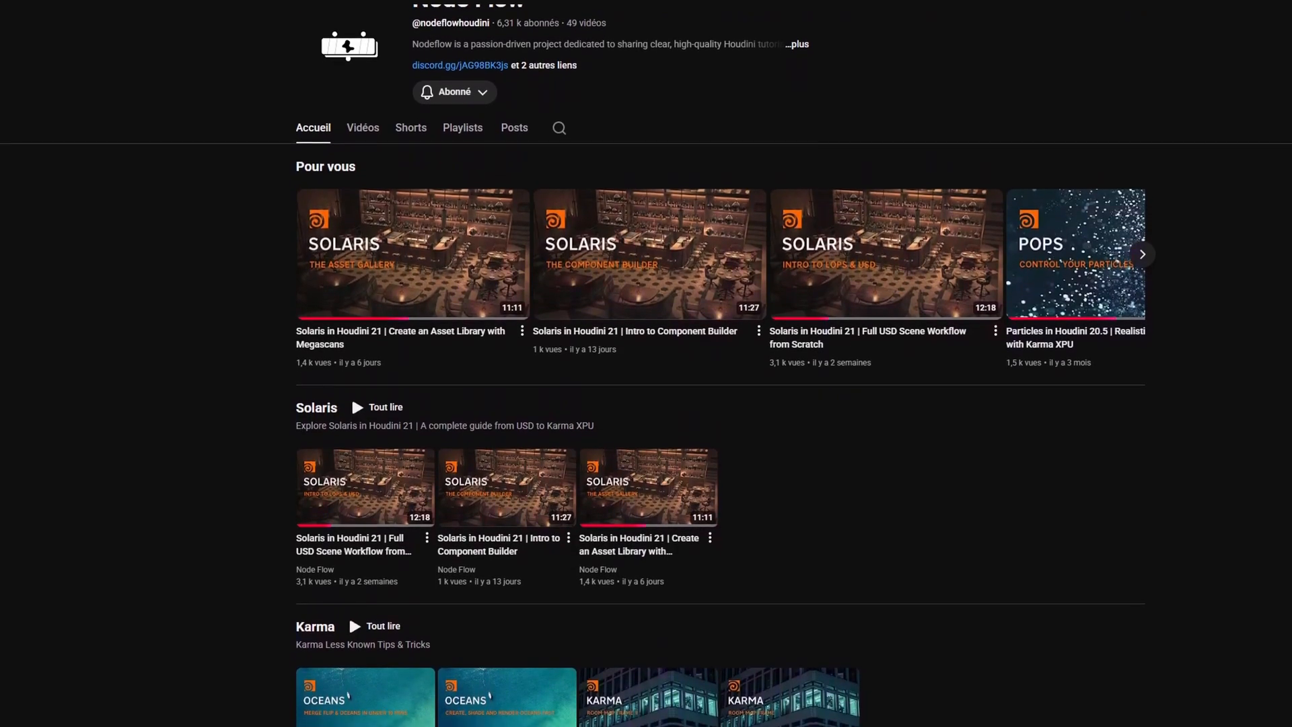
{"action": "scroll", "scroll_direction": "down", "scroll_amount": 3}
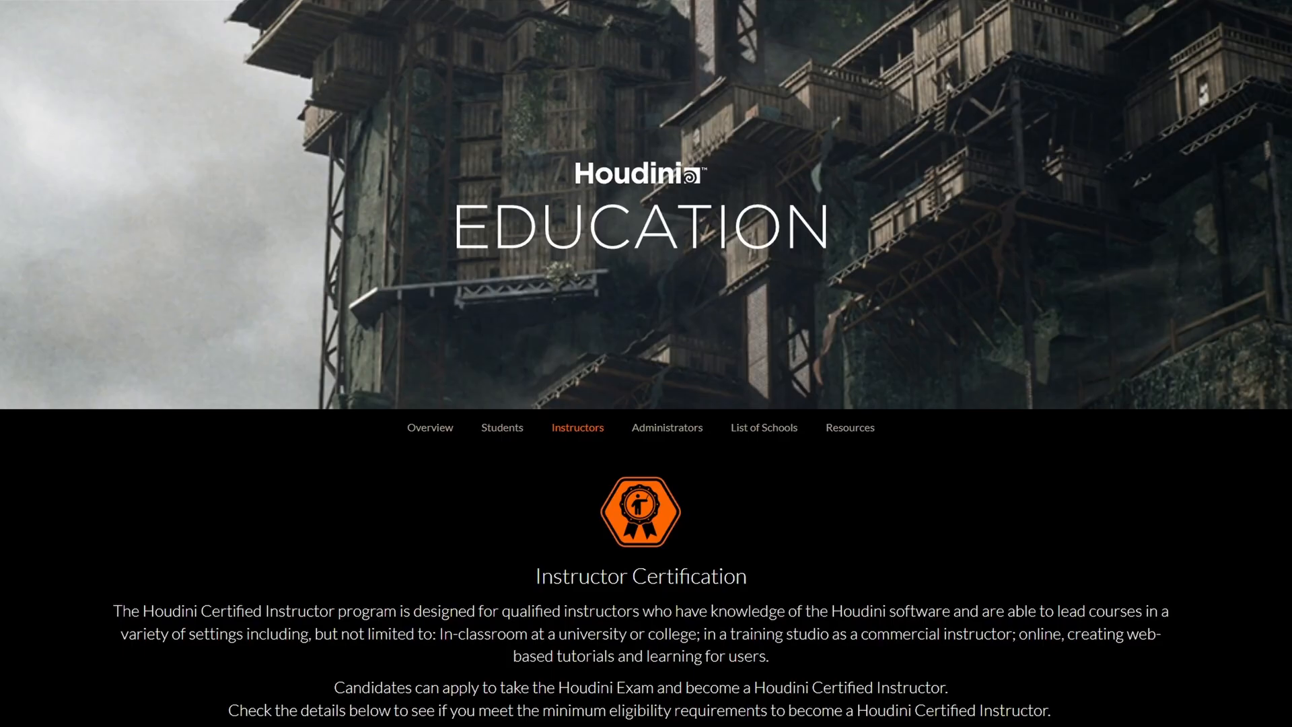
{"action": "scroll", "scroll_direction": "down", "scroll_amount": 3}
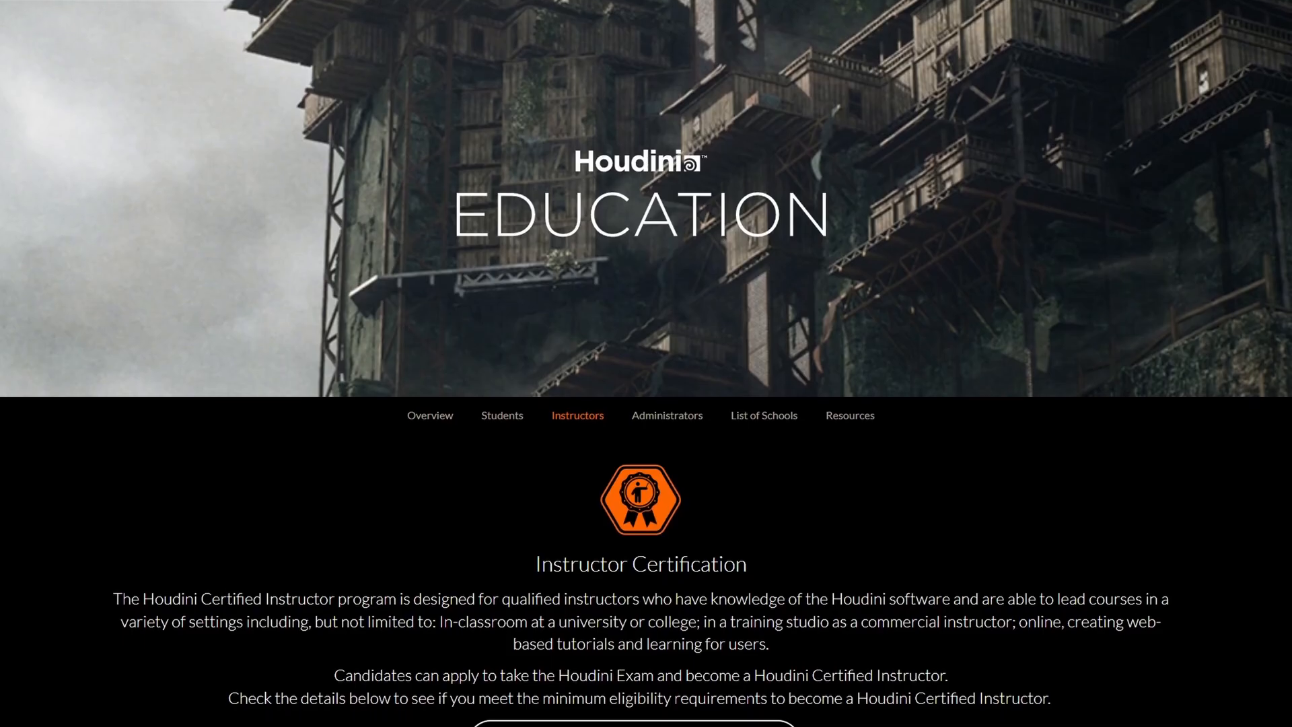
{"action": "scroll", "scroll_direction": "down", "scroll_amount": 3}
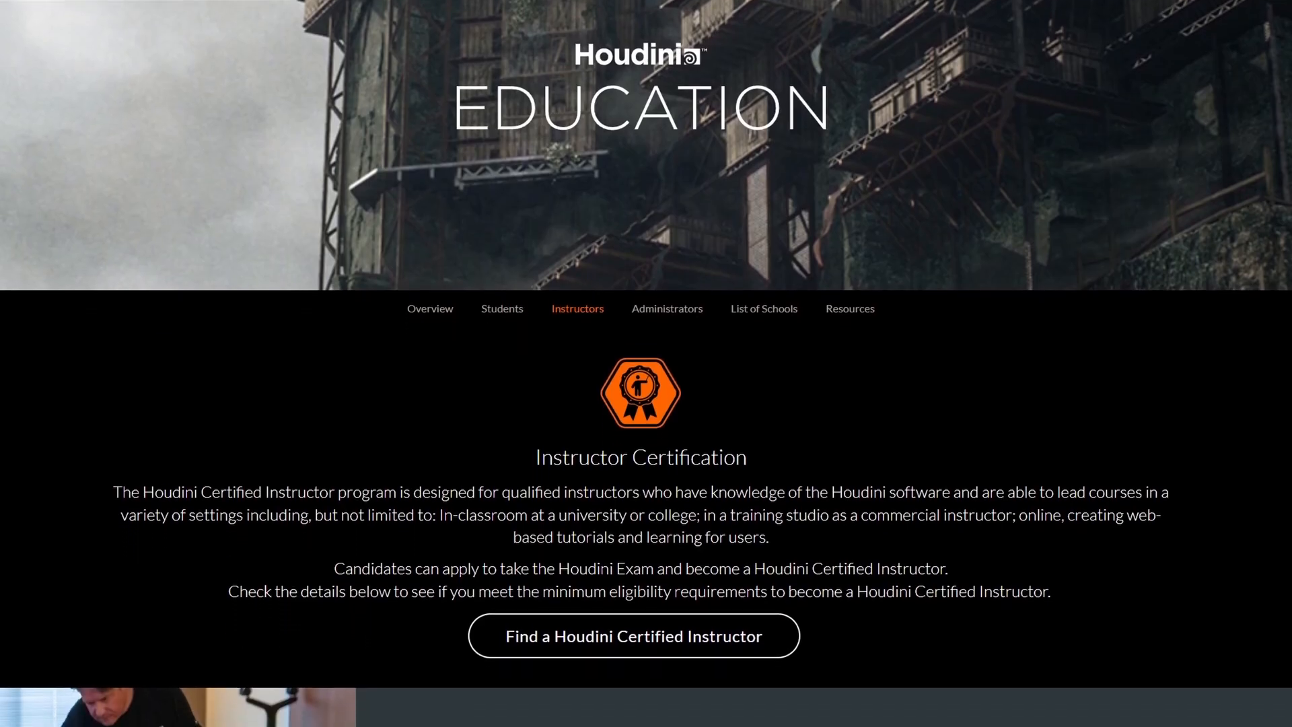
{"action": "scroll", "scroll_direction": "down", "scroll_amount": 3}
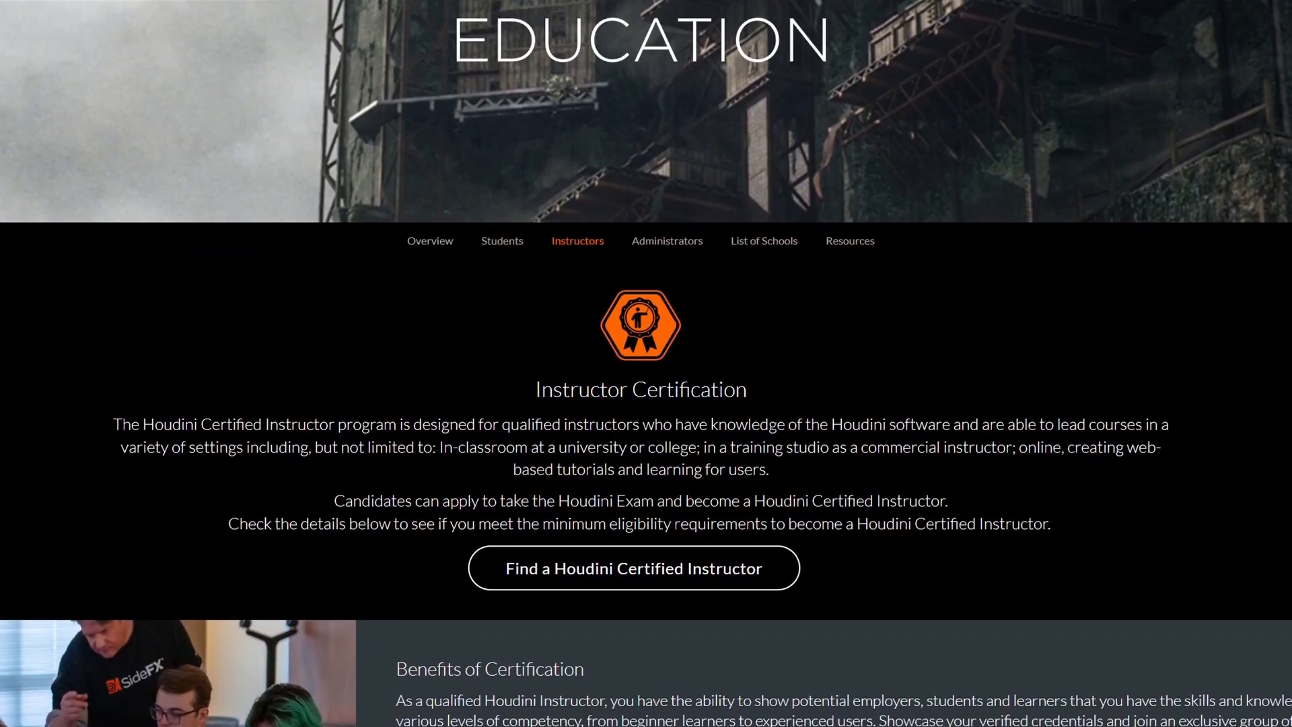
{"action": "scroll", "scroll_direction": "down", "scroll_amount": 3}
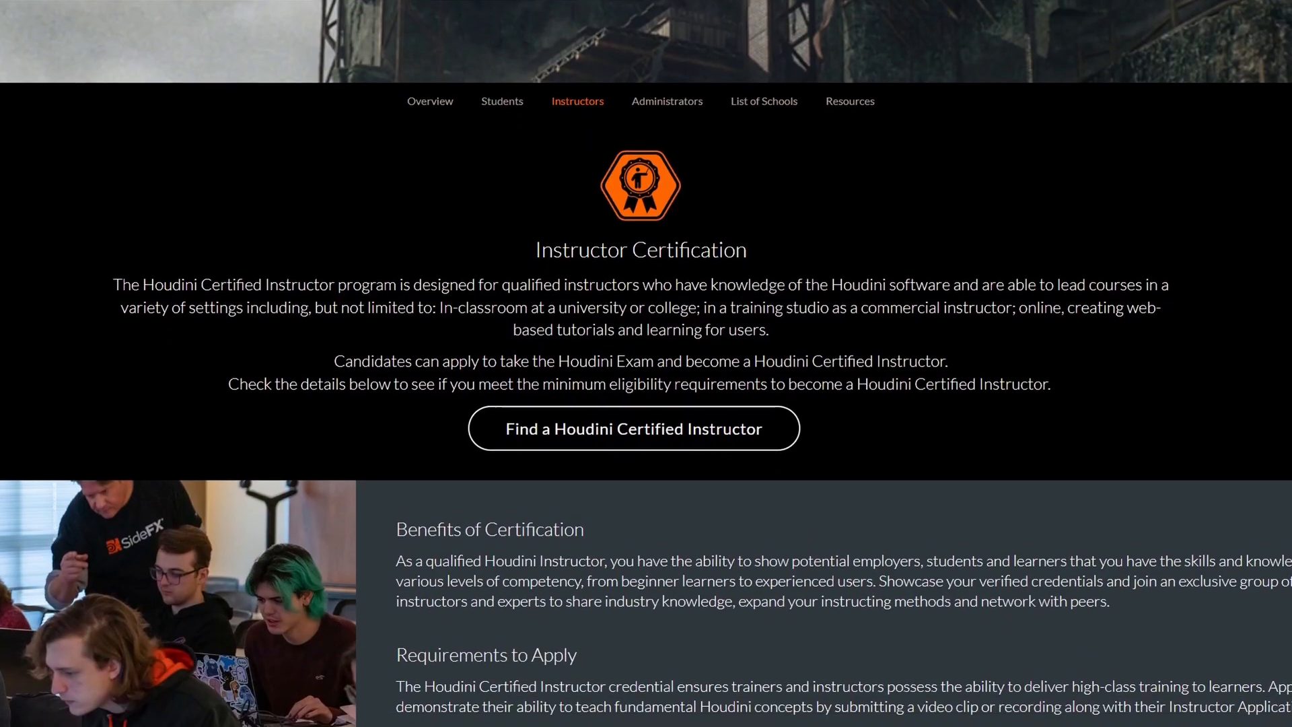
{"action": "scroll", "scroll_direction": "down", "scroll_amount": 3}
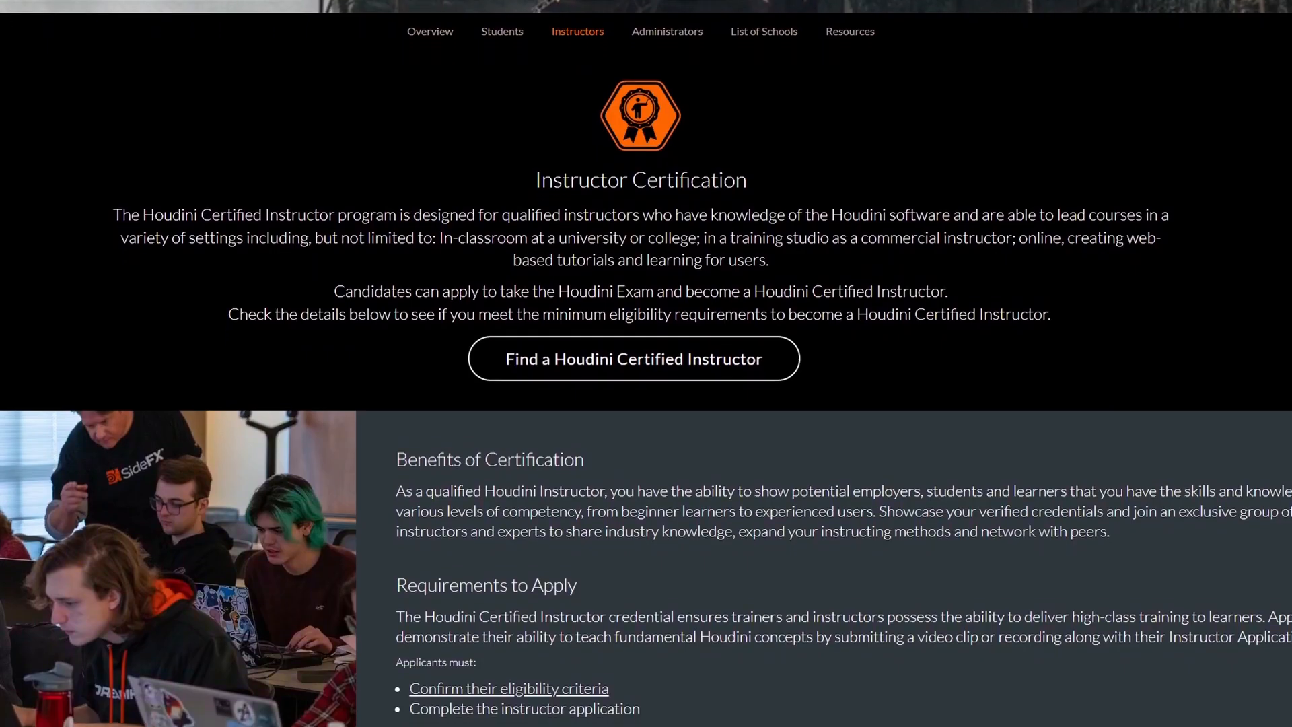
{"action": "scroll", "scroll_direction": "down", "scroll_amount": 3}
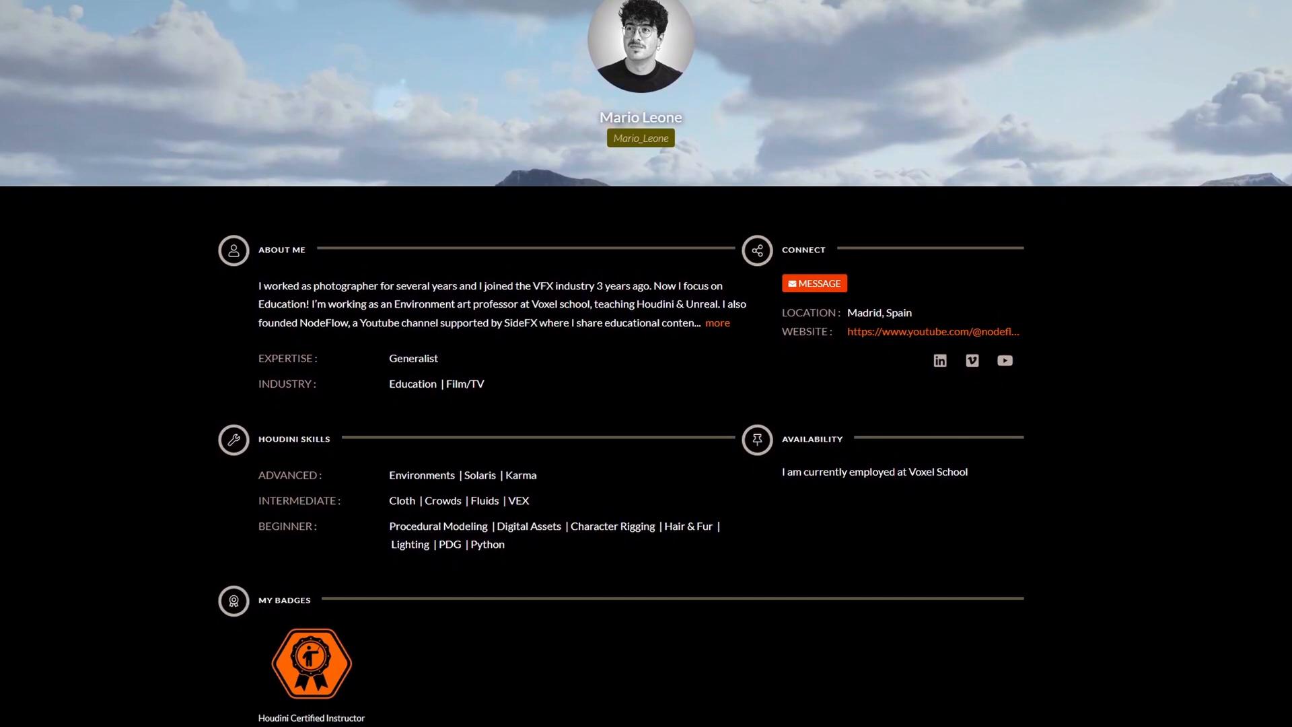
Look through the SideFX Houdini forums index, then switch to a Google search for 'sidefx houdini'
{"action": "scroll", "scroll_direction": "down", "scroll_amount": 3}
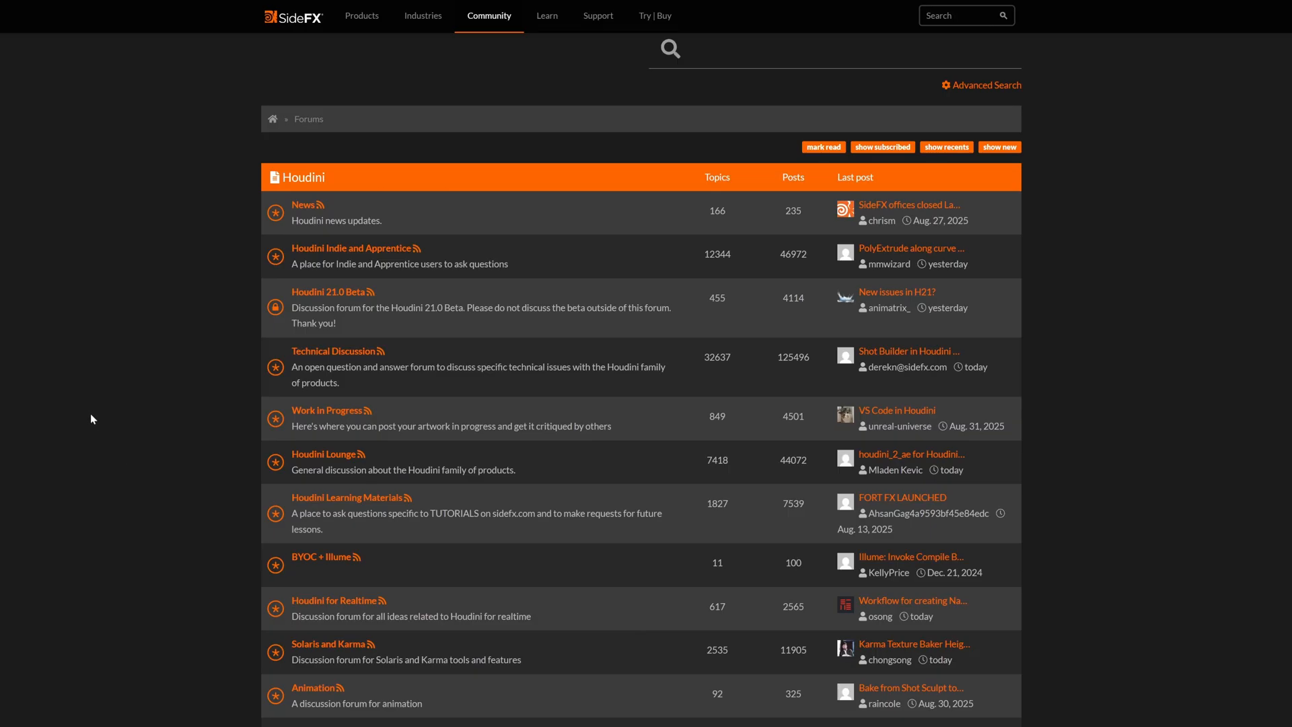
{"action": "left_click", "coordinate": [546, 15]}
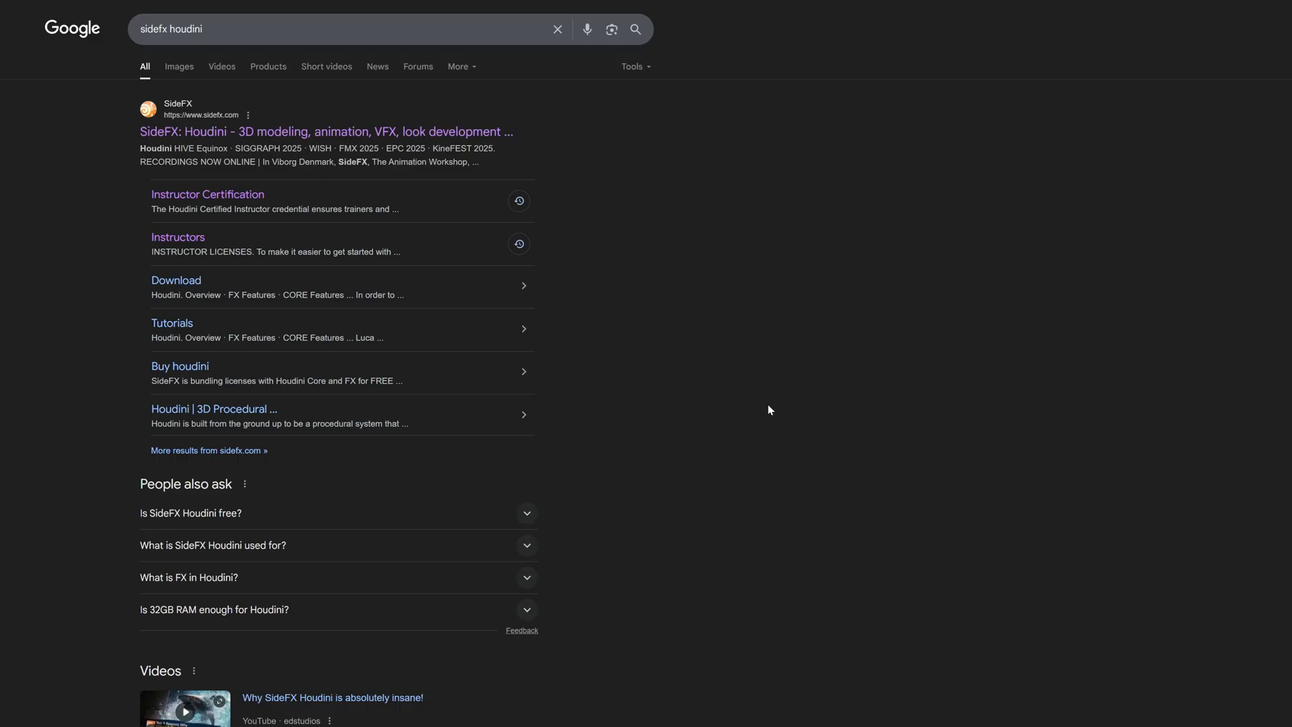
{"action": "mouse_move", "coordinate": [541, 189]}
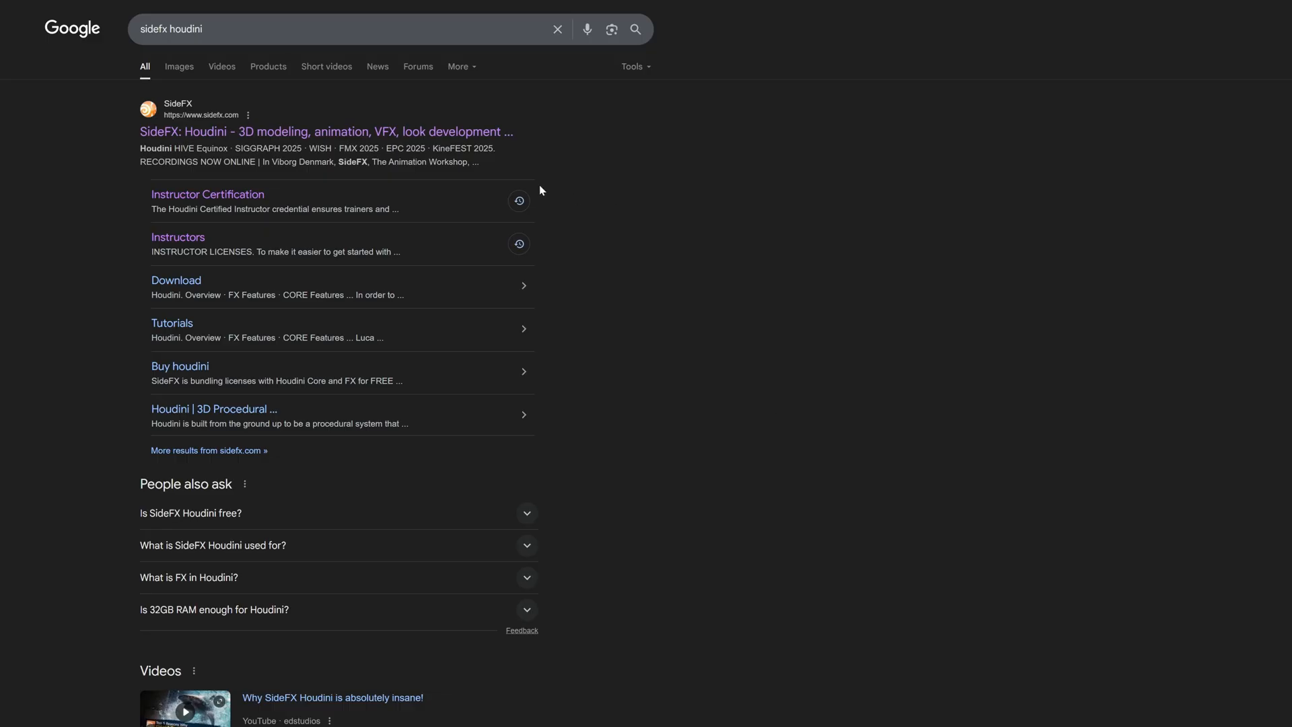
Go to the SideFX home page from the top 'sidefx houdini' search result
{"action": "left_click", "coordinate": [346, 29]}
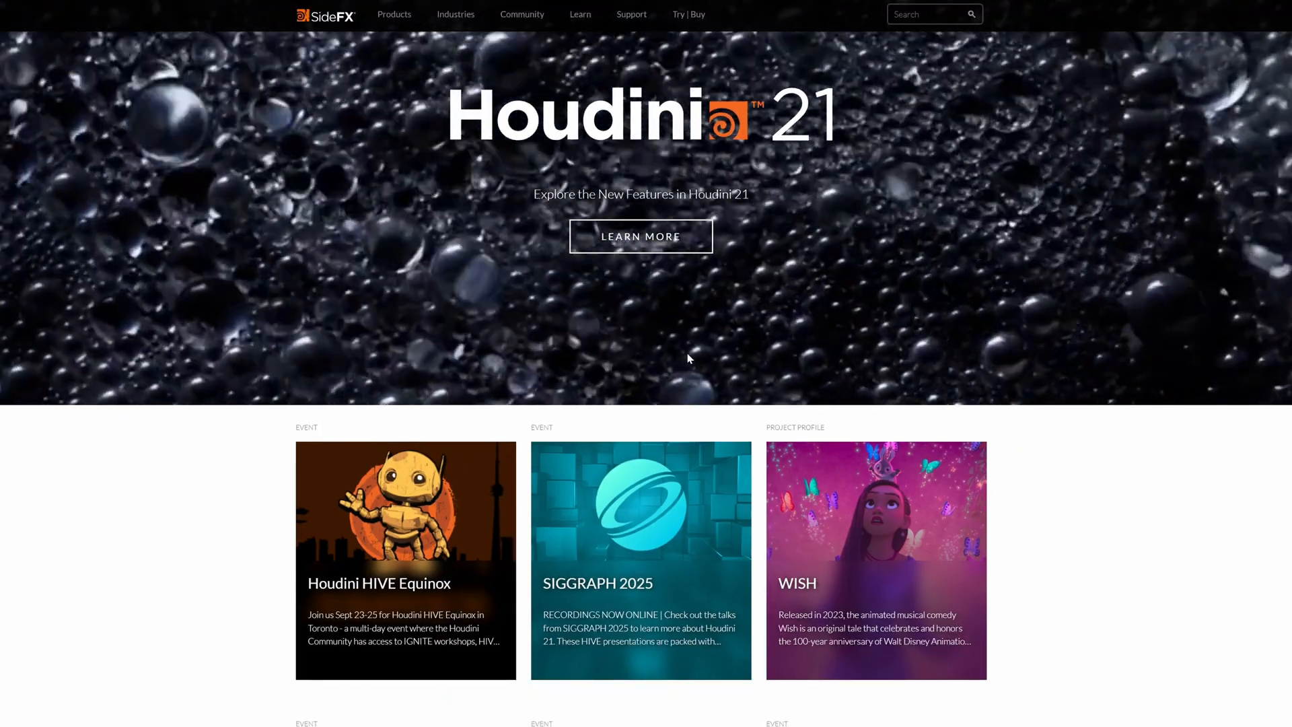
Scroll the SideFX home page down to the second row of event cards (FMX 2025, EPC 2025, KineFEST 2025)
{"action": "scroll", "scroll_direction": "down", "scroll_amount": 3}
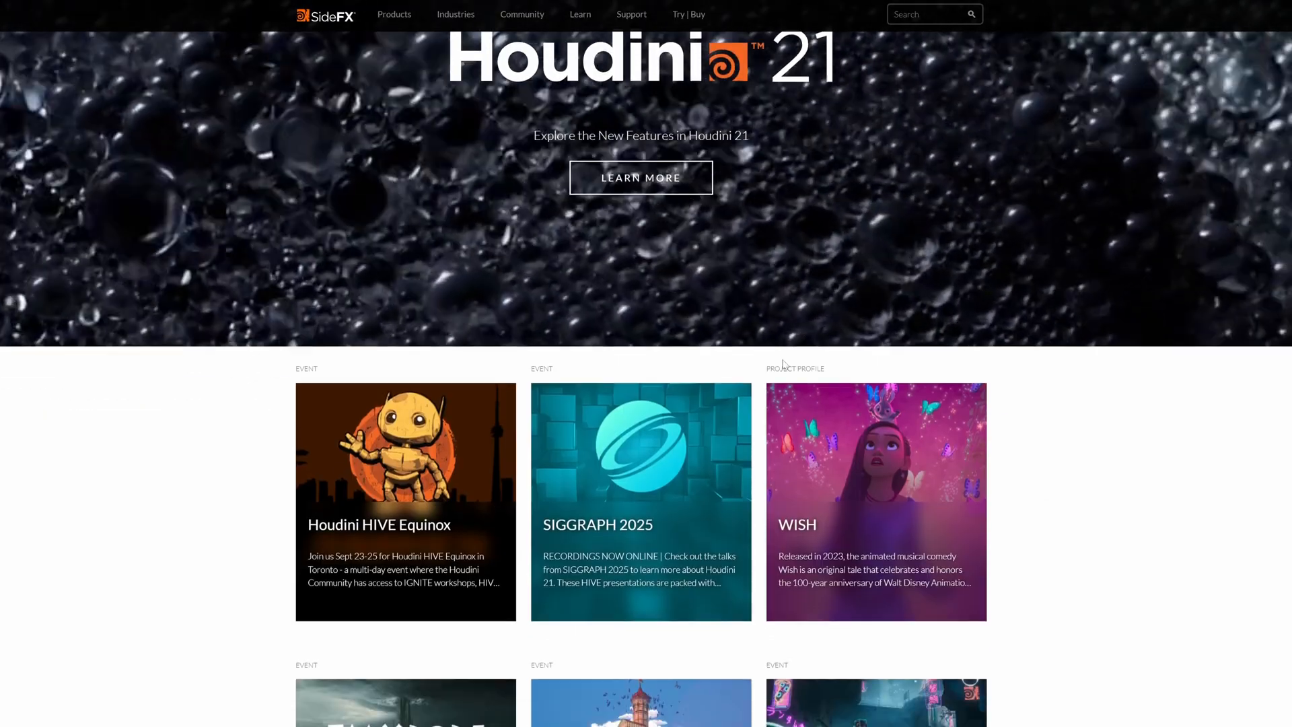
{"action": "scroll", "scroll_direction": "down", "scroll_amount": 3}
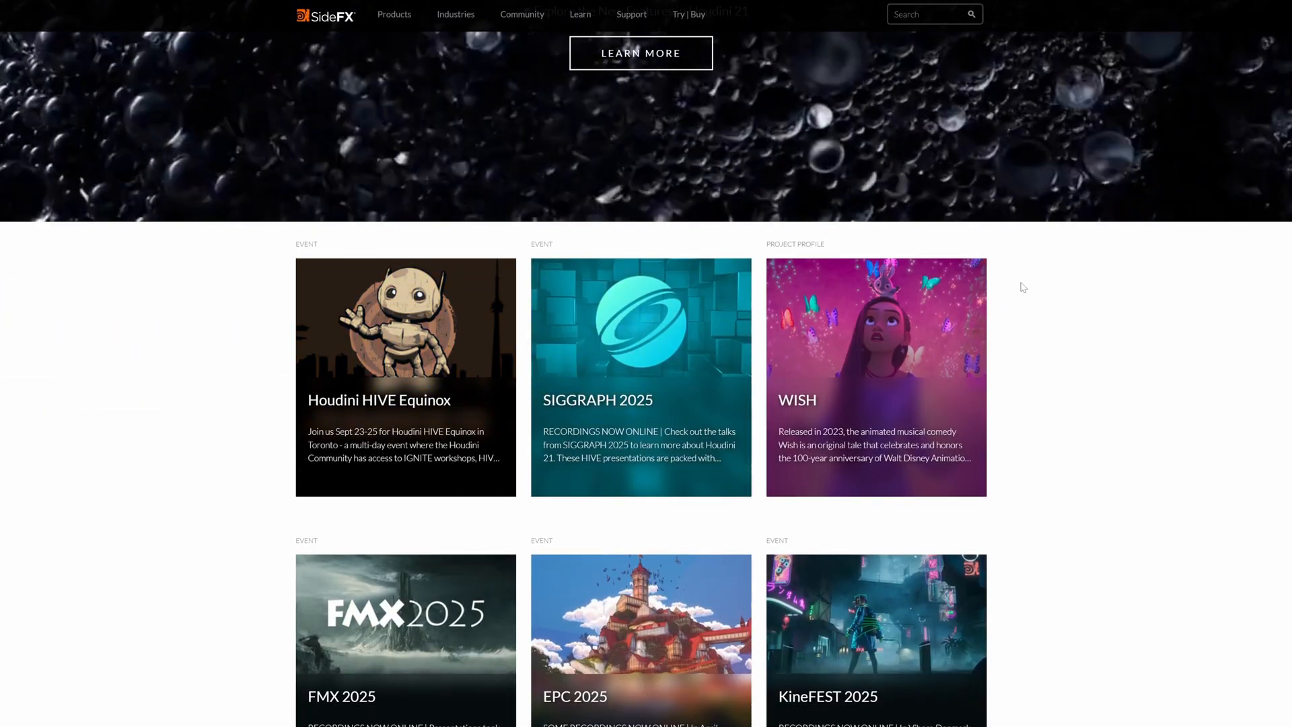
{"action": "mouse_move", "coordinate": [904, 282]}
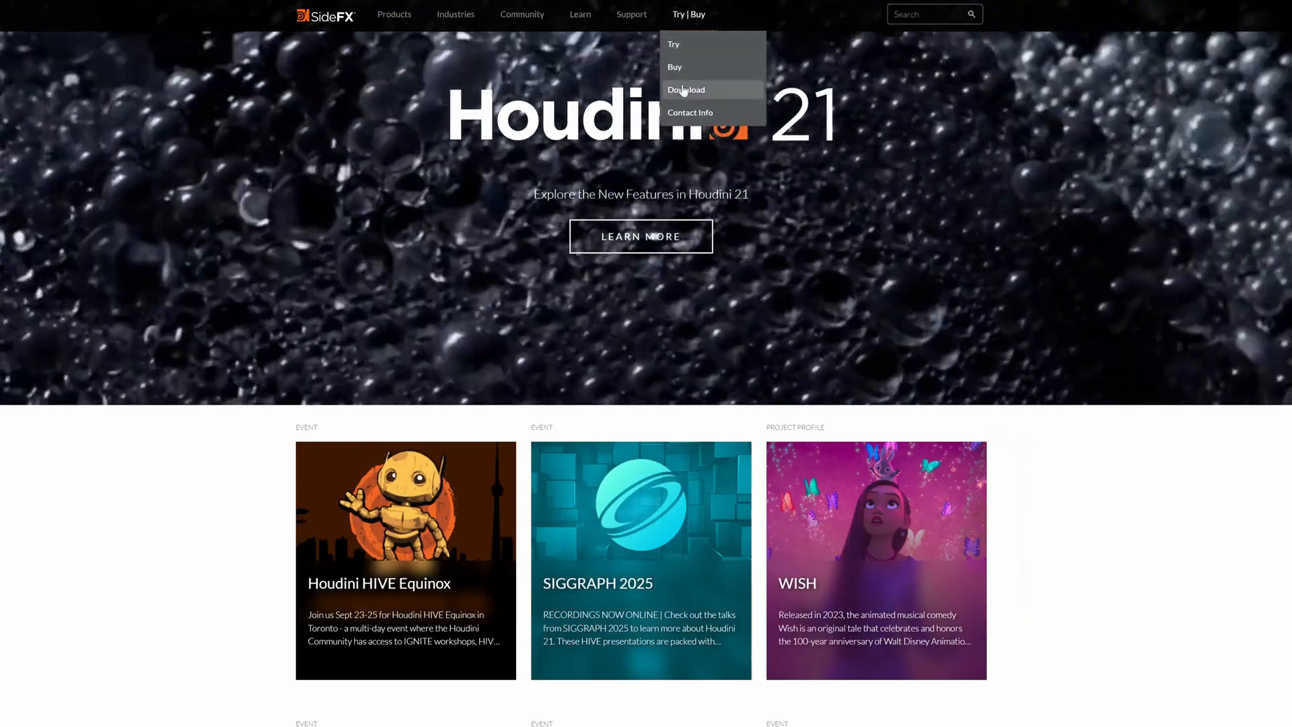
Go to the Houdini download page via Try | Buy and sign in with the Google account
{"action": "left_click", "coordinate": [685, 88]}
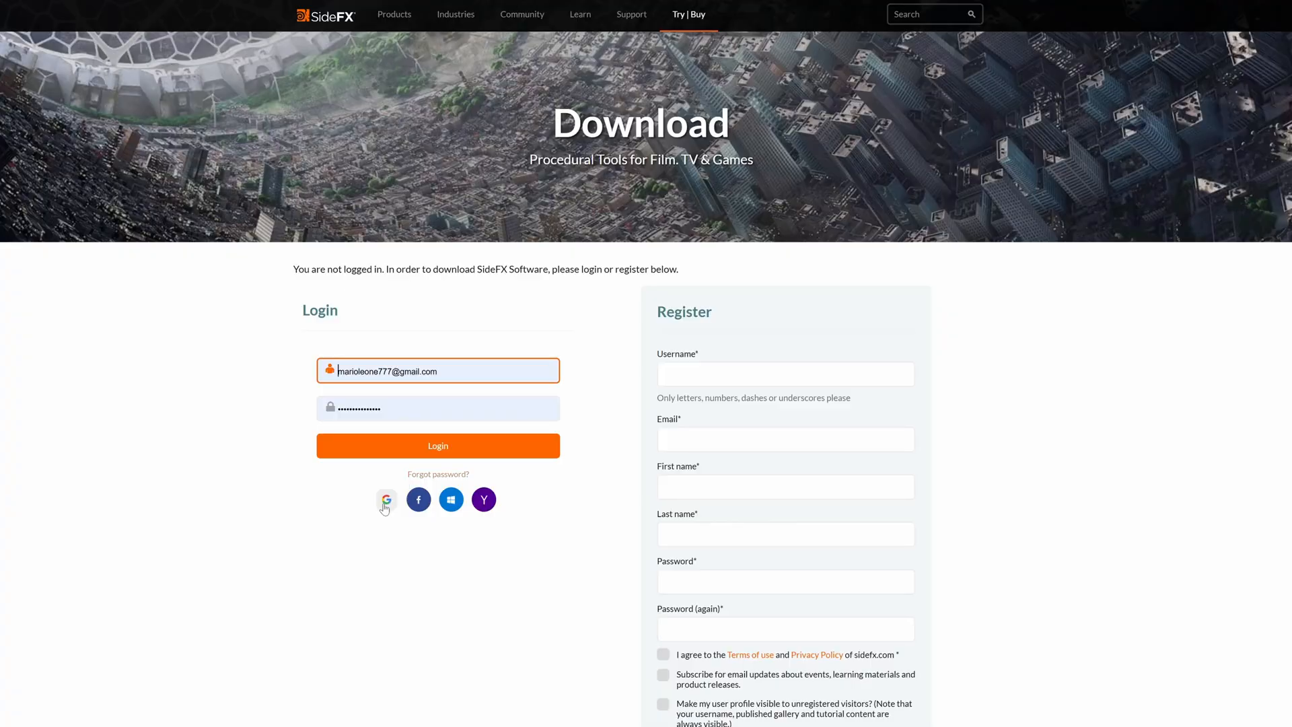
{"action": "left_click", "coordinate": [437, 446]}
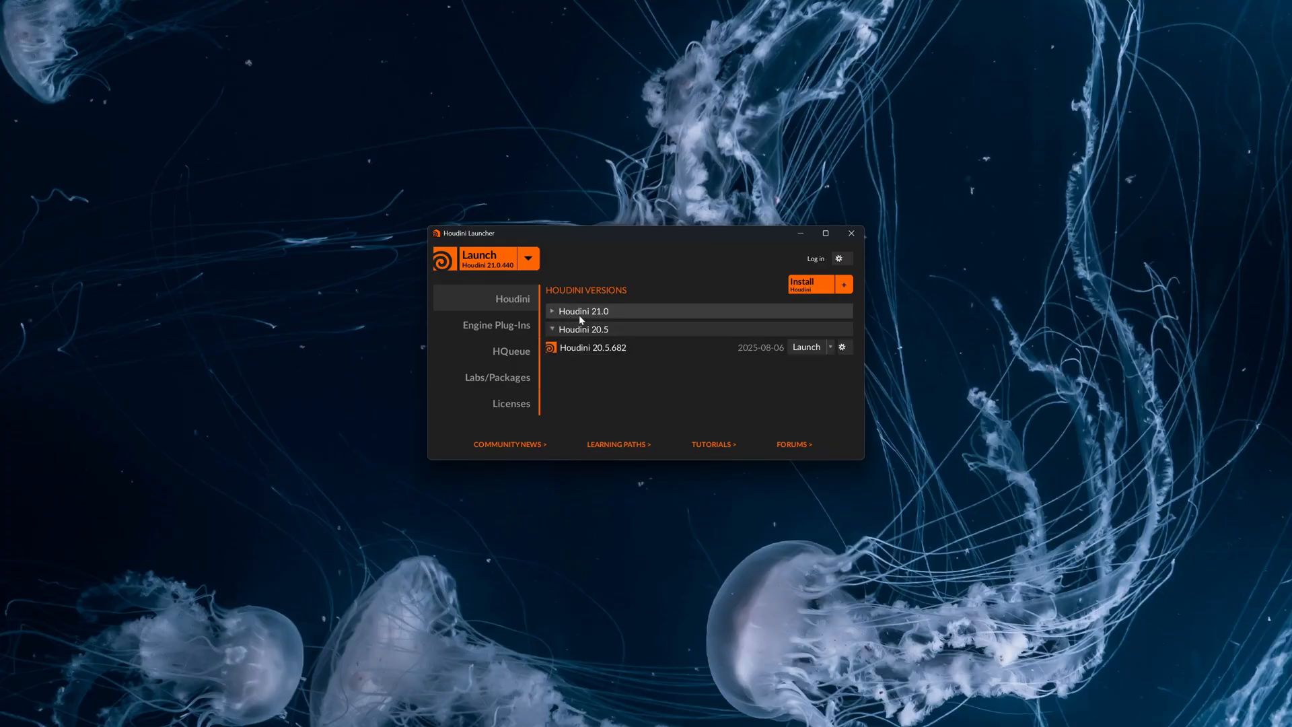
Expand the Houdini 21.0 group and bring up the Choose a Version to Install window
{"action": "left_click", "coordinate": [583, 311]}
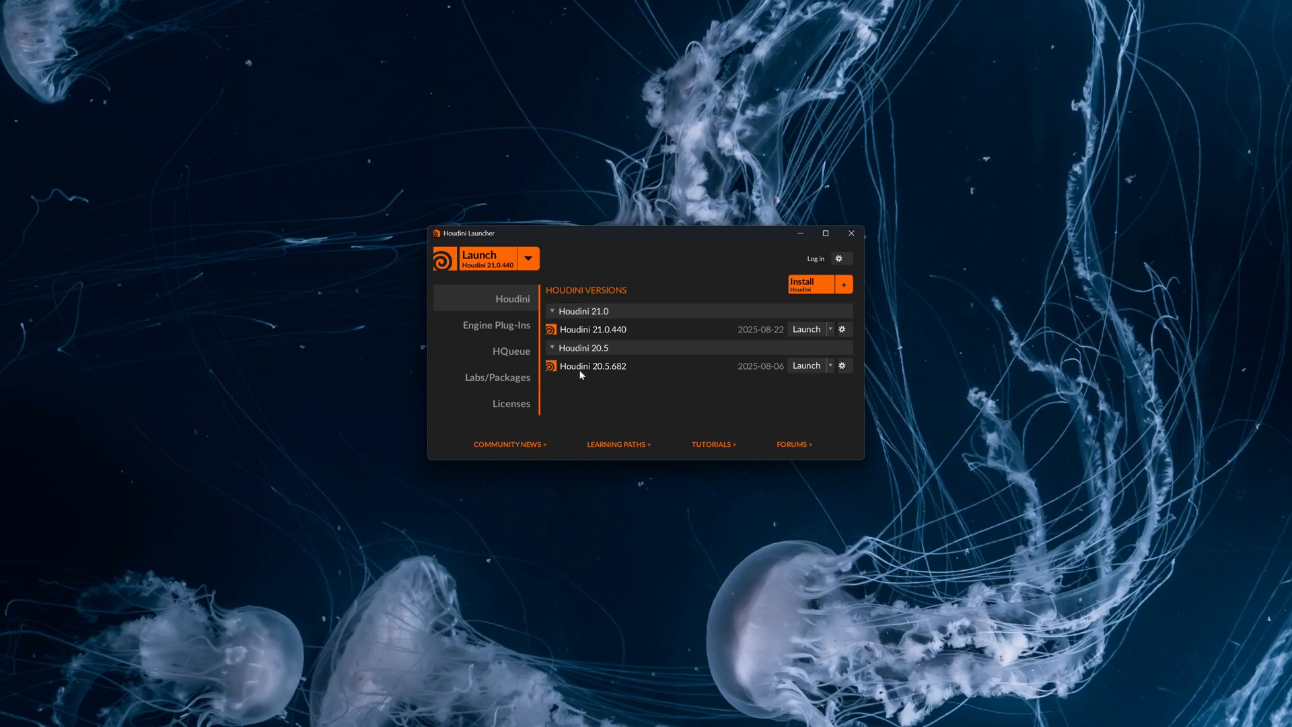
{"action": "mouse_move", "coordinate": [815, 290]}
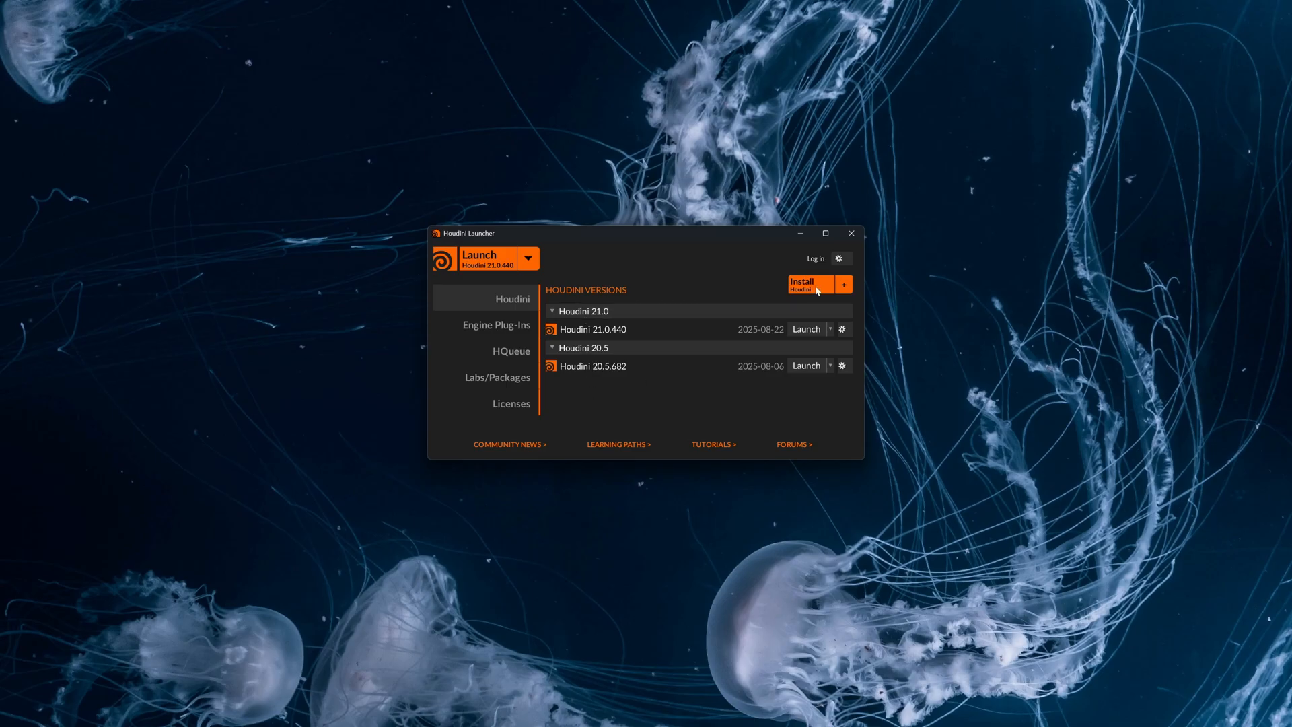
{"action": "left_click", "coordinate": [799, 284]}
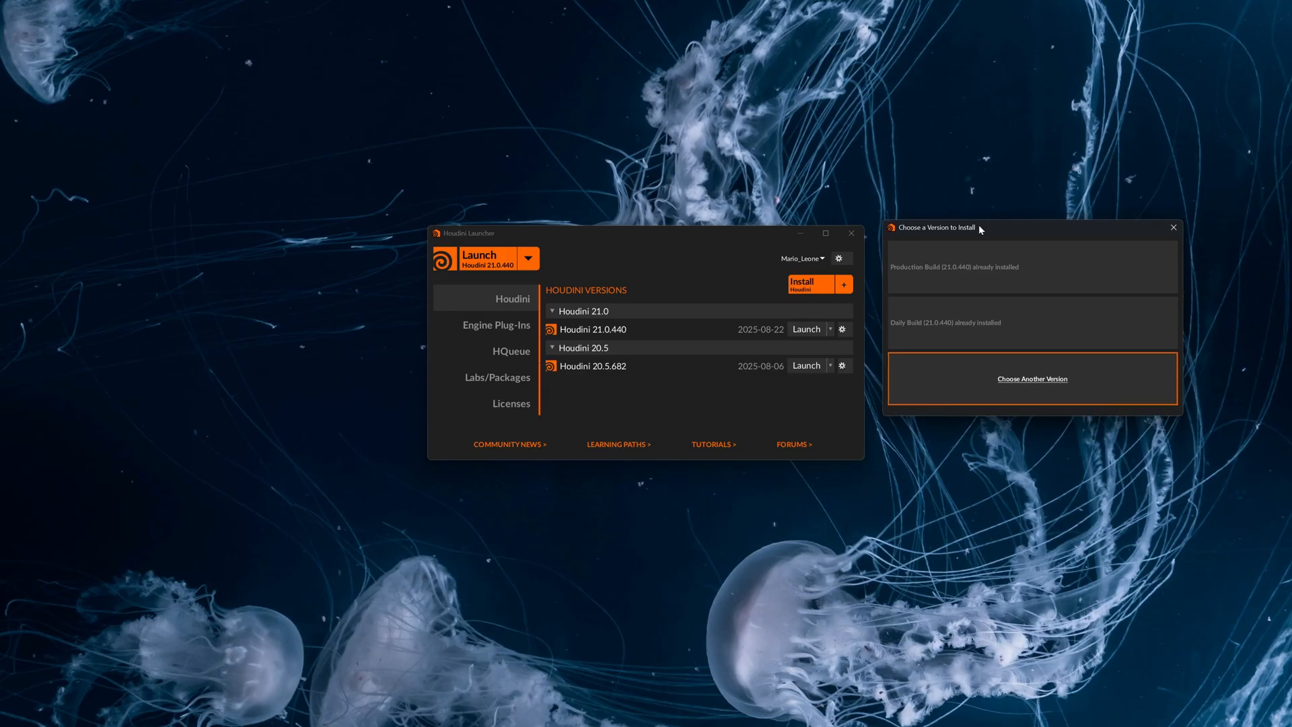
{"action": "mouse_move", "coordinate": [945, 304]}
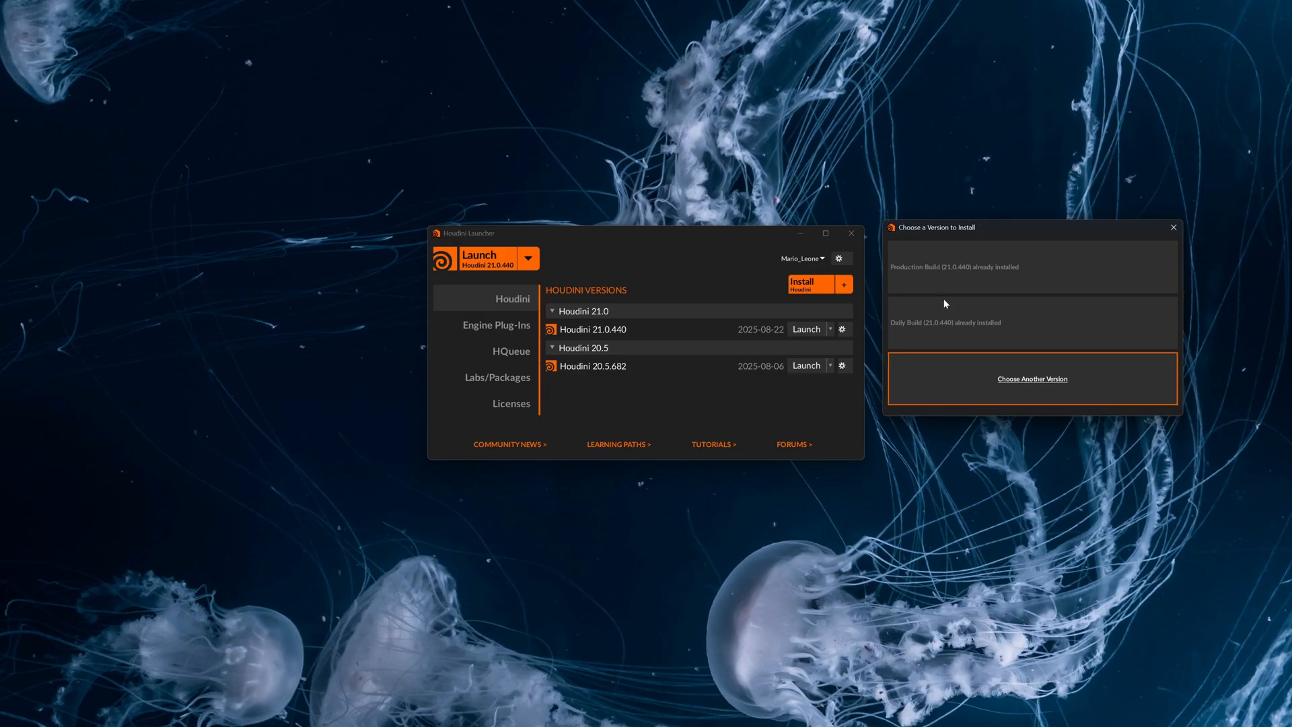
{"action": "mouse_move", "coordinate": [998, 308]}
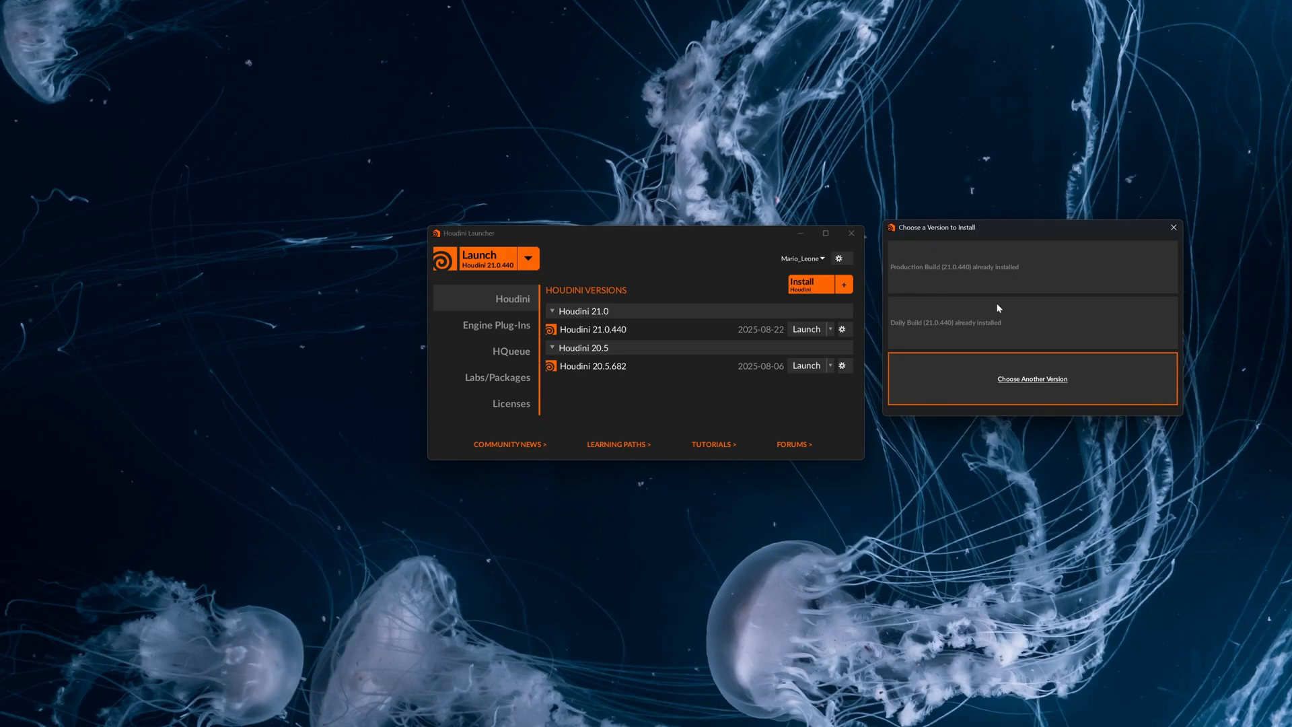
{"action": "mouse_move", "coordinate": [962, 308]}
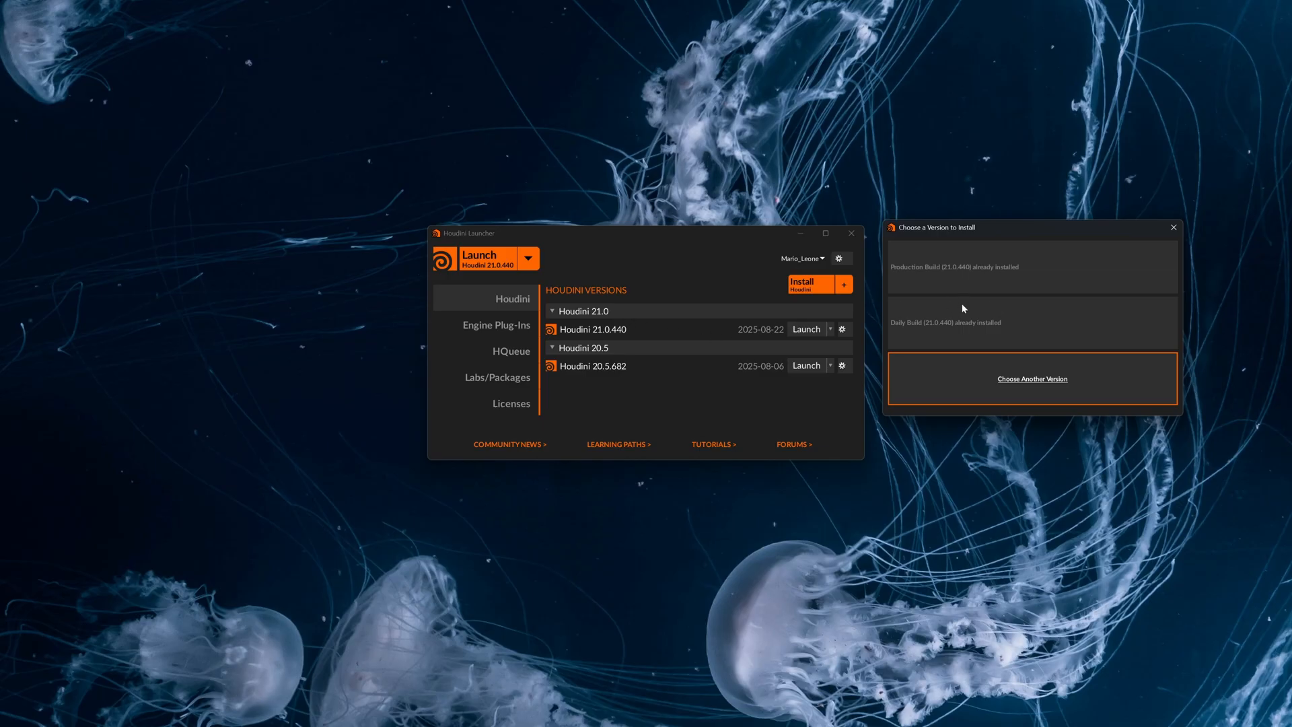
{"action": "mouse_move", "coordinate": [959, 319]}
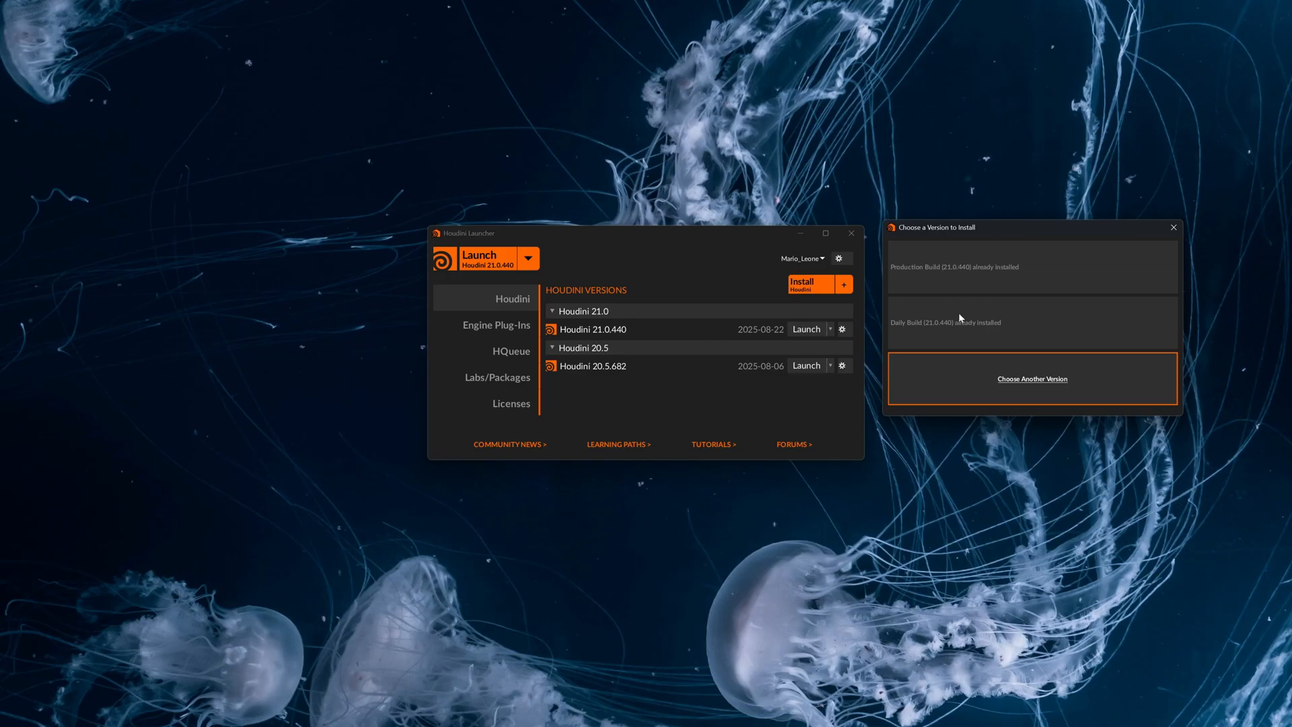
{"action": "mouse_move", "coordinate": [963, 322]}
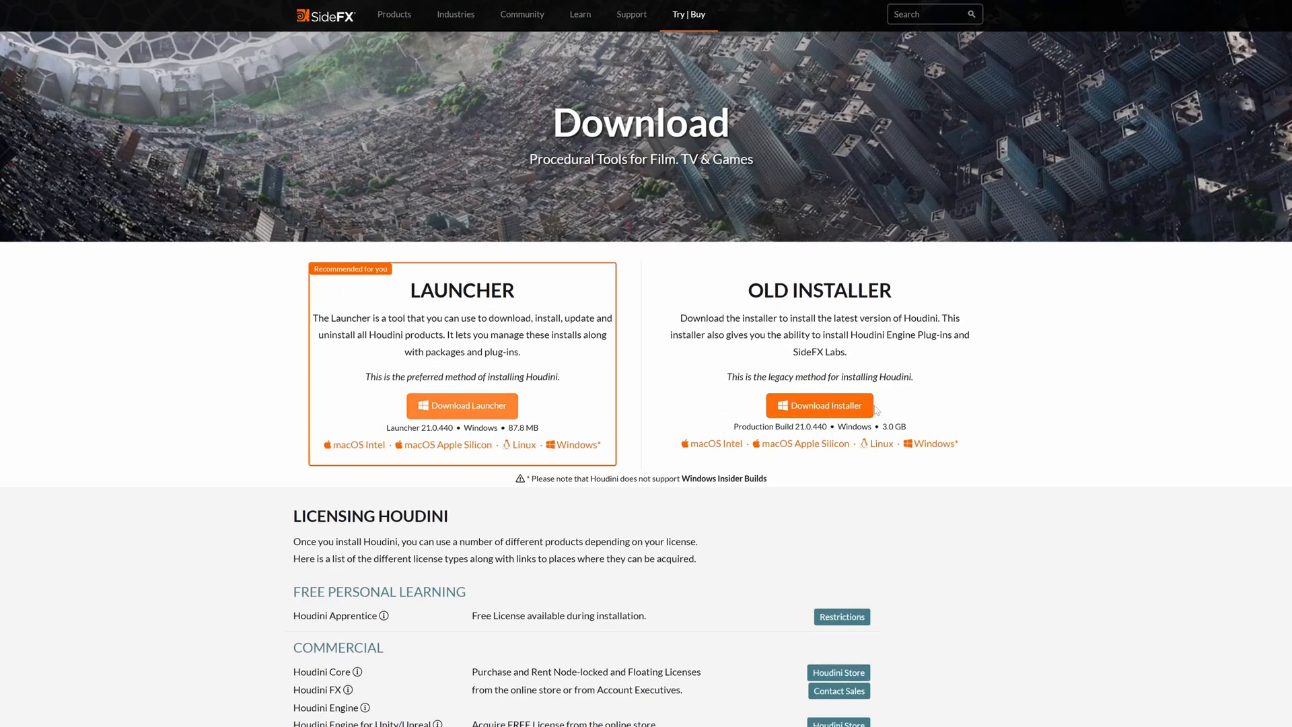
{"action": "scroll", "scroll_direction": "down", "scroll_amount": 3}
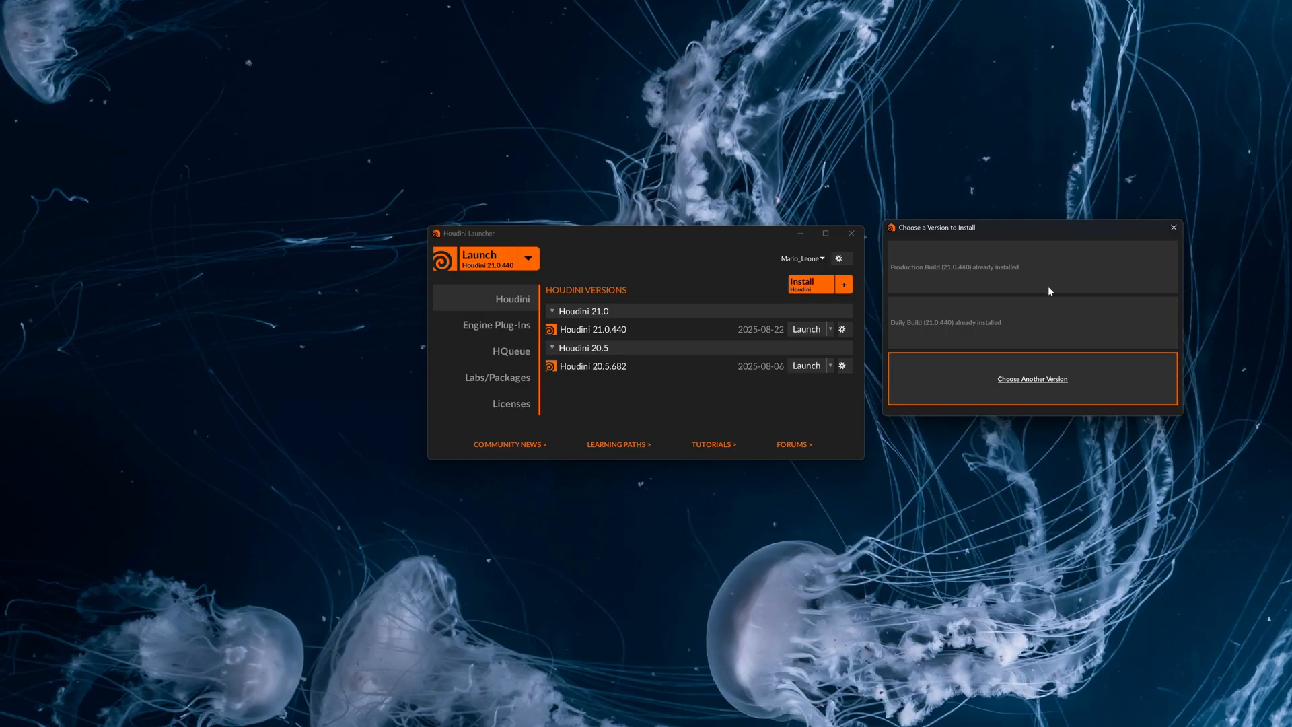
{"action": "mouse_move", "coordinate": [981, 279]}
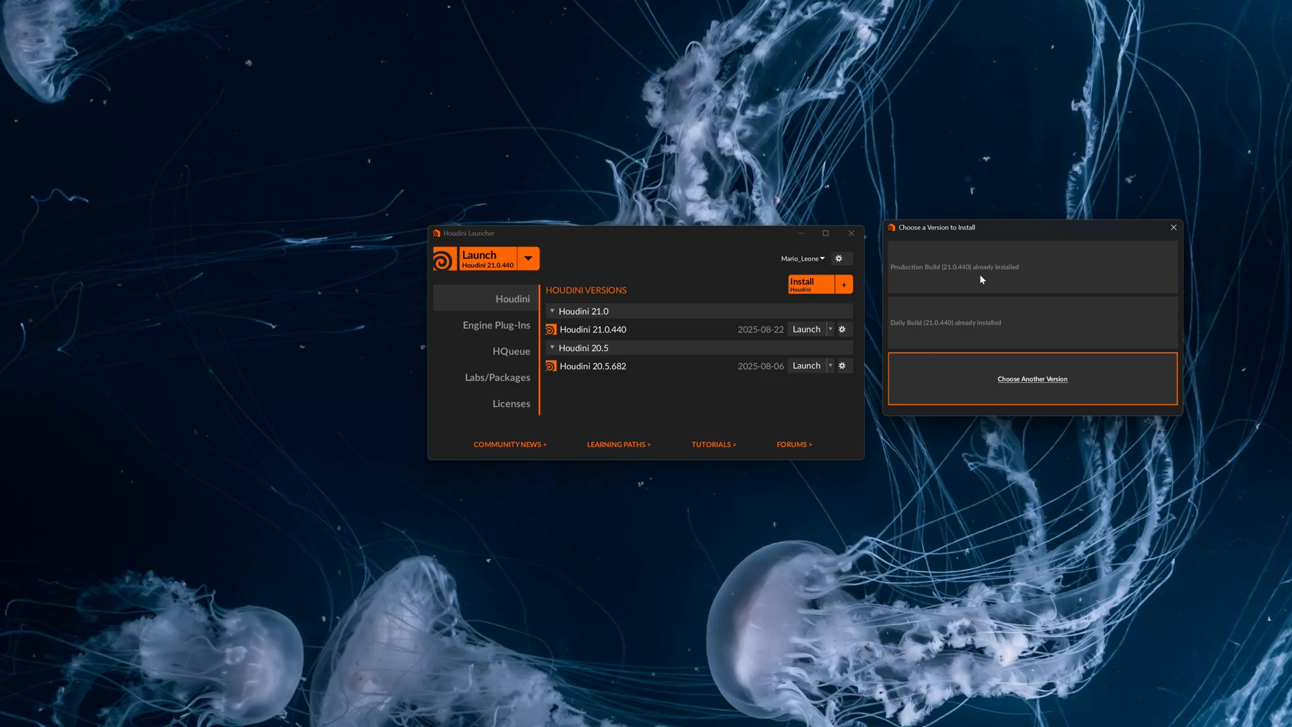
In the default installation options, toggle the Unreal plug-in on and off and toggle automatic SideFX Labs install
{"action": "left_click", "coordinate": [1033, 378]}
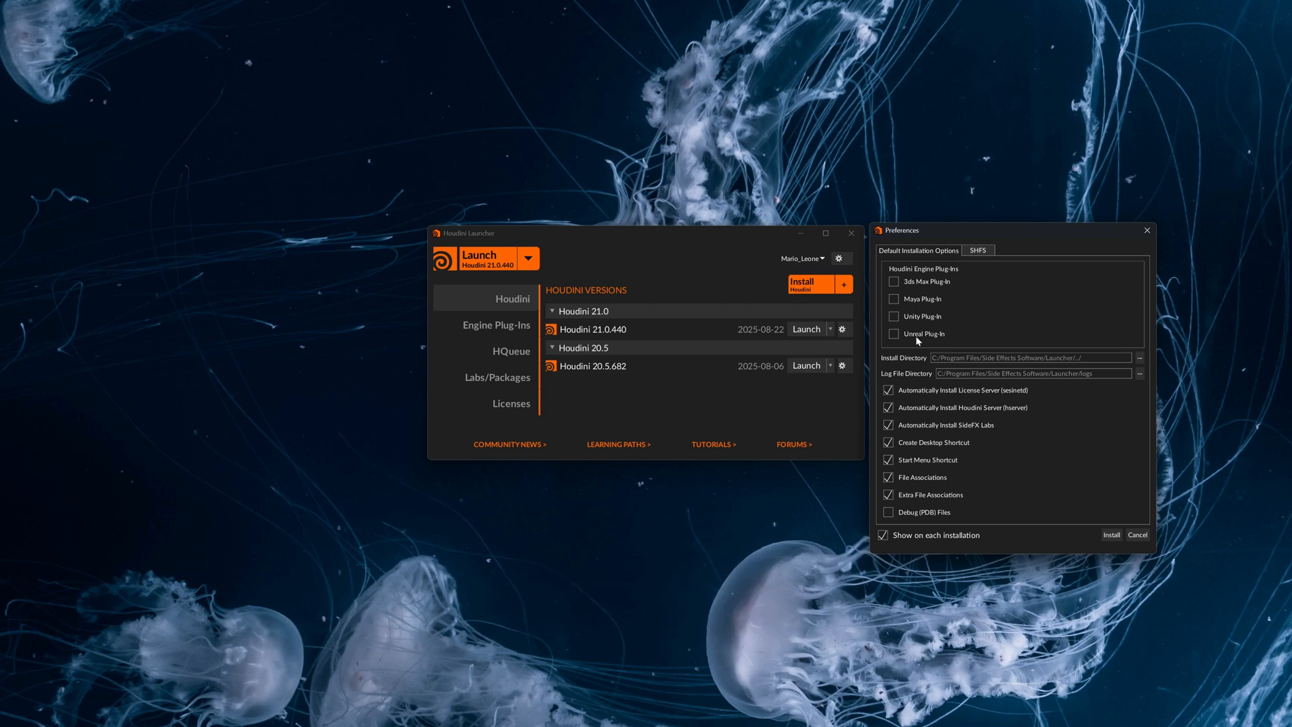
{"action": "left_click", "coordinate": [894, 334]}
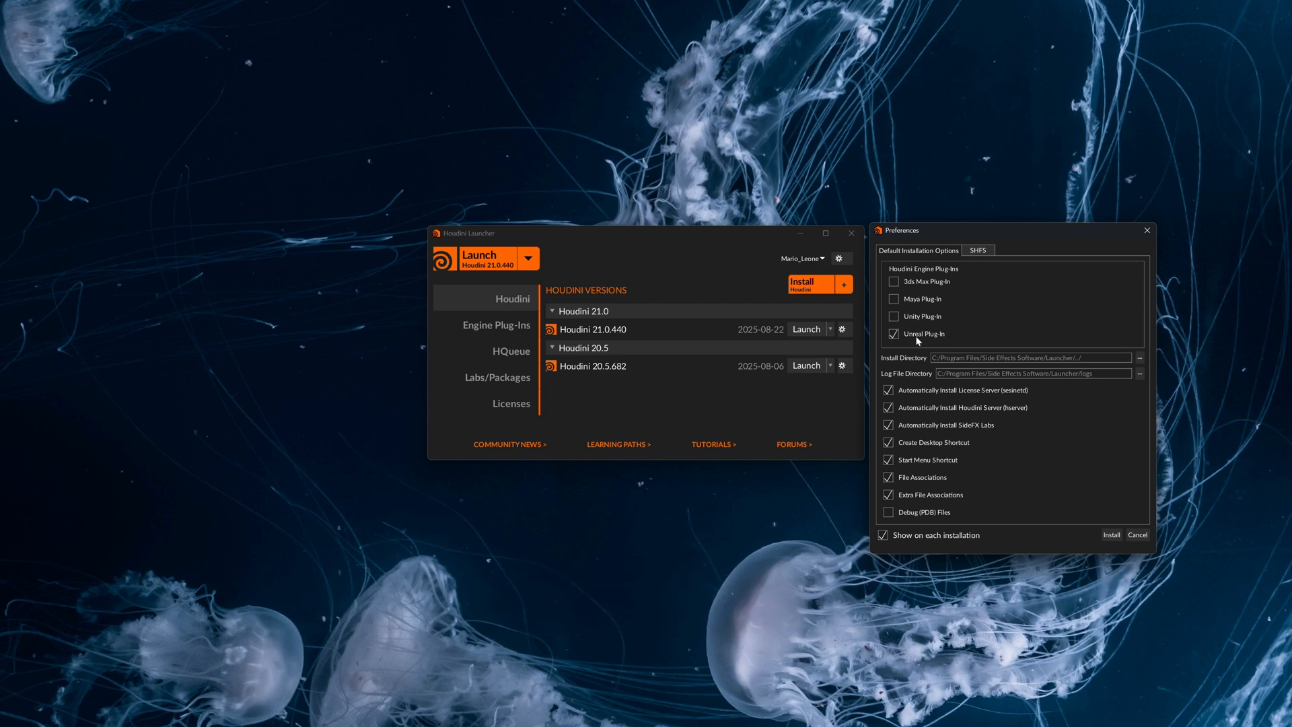
{"action": "left_click", "coordinate": [894, 333]}
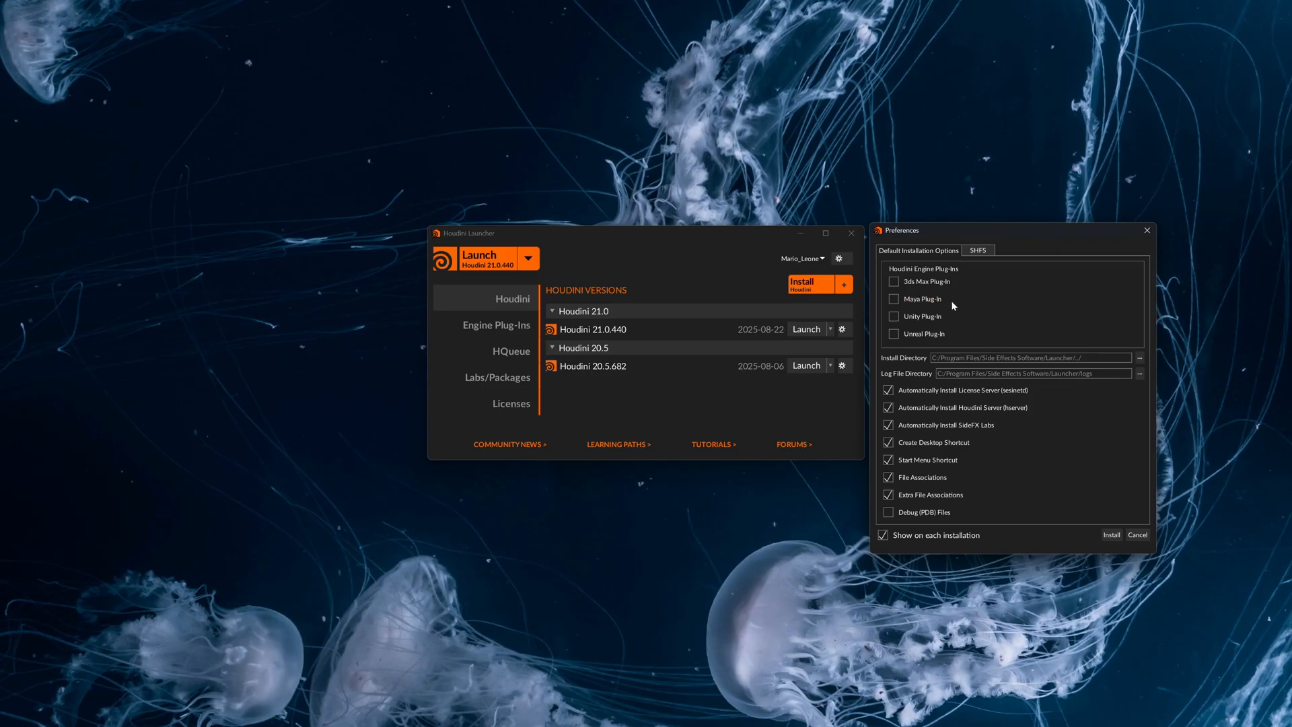
{"action": "left_click", "coordinate": [888, 424]}
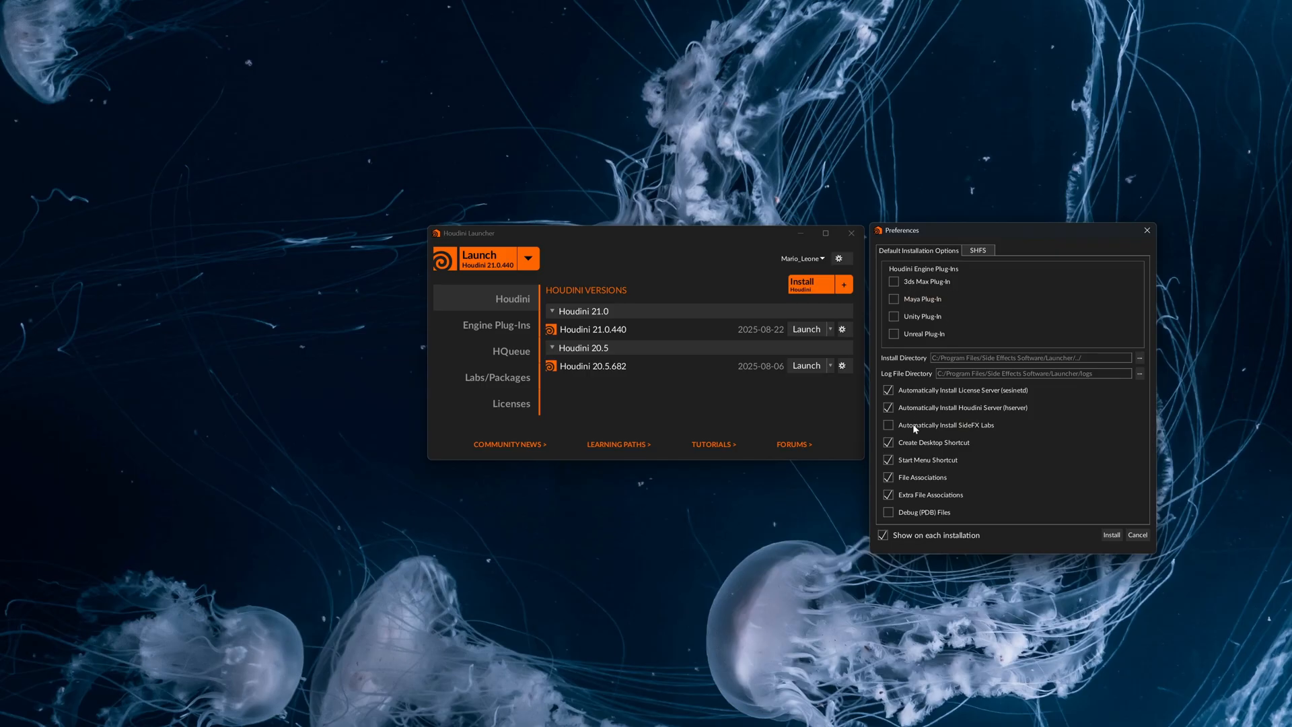
{"action": "left_click", "coordinate": [889, 425]}
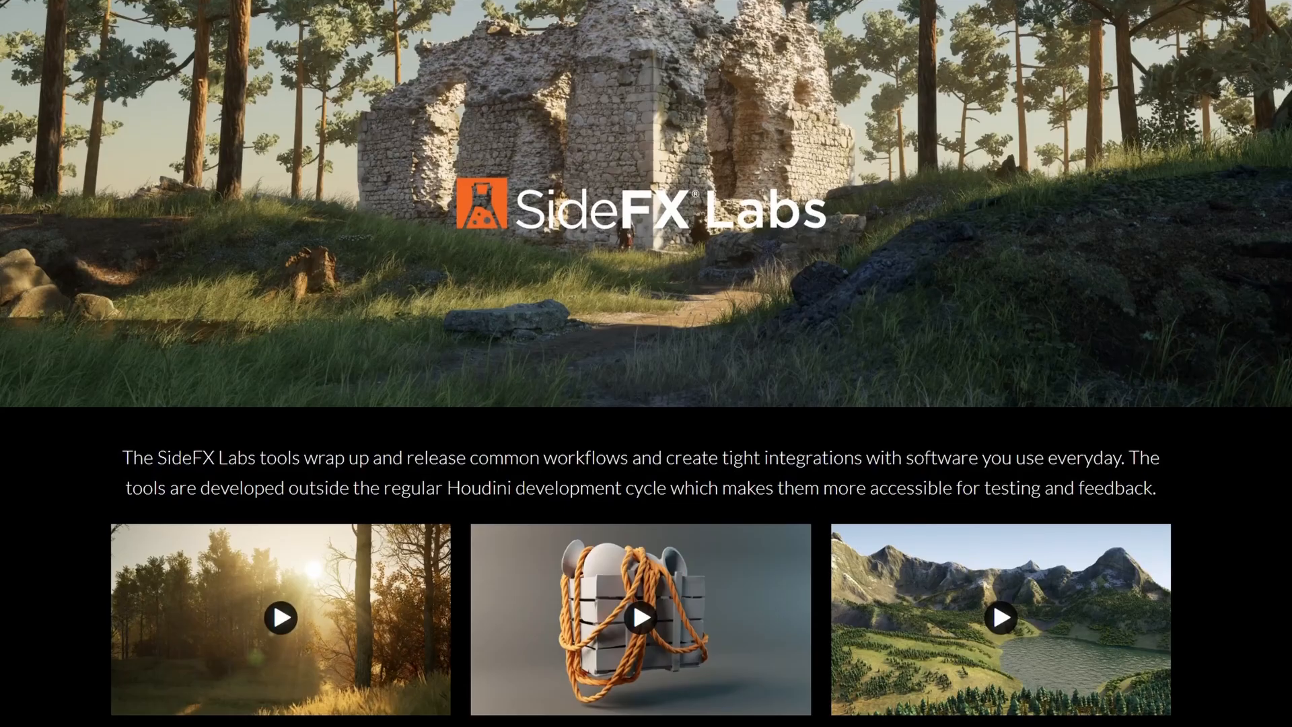
Scroll the SideFX Labs page past the videos and Get SideFX Labs down to the For Artists section
{"action": "scroll", "scroll_direction": "down", "scroll_amount": 3}
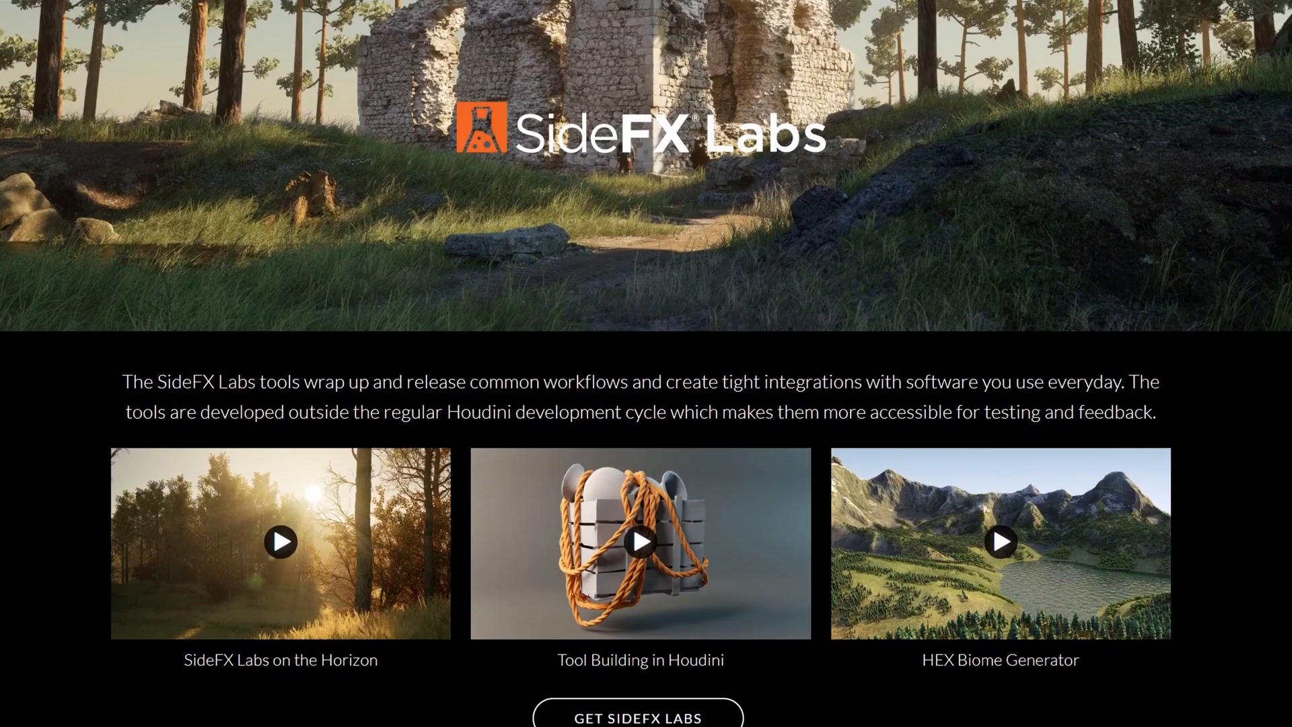
{"action": "scroll", "scroll_direction": "down", "scroll_amount": 3}
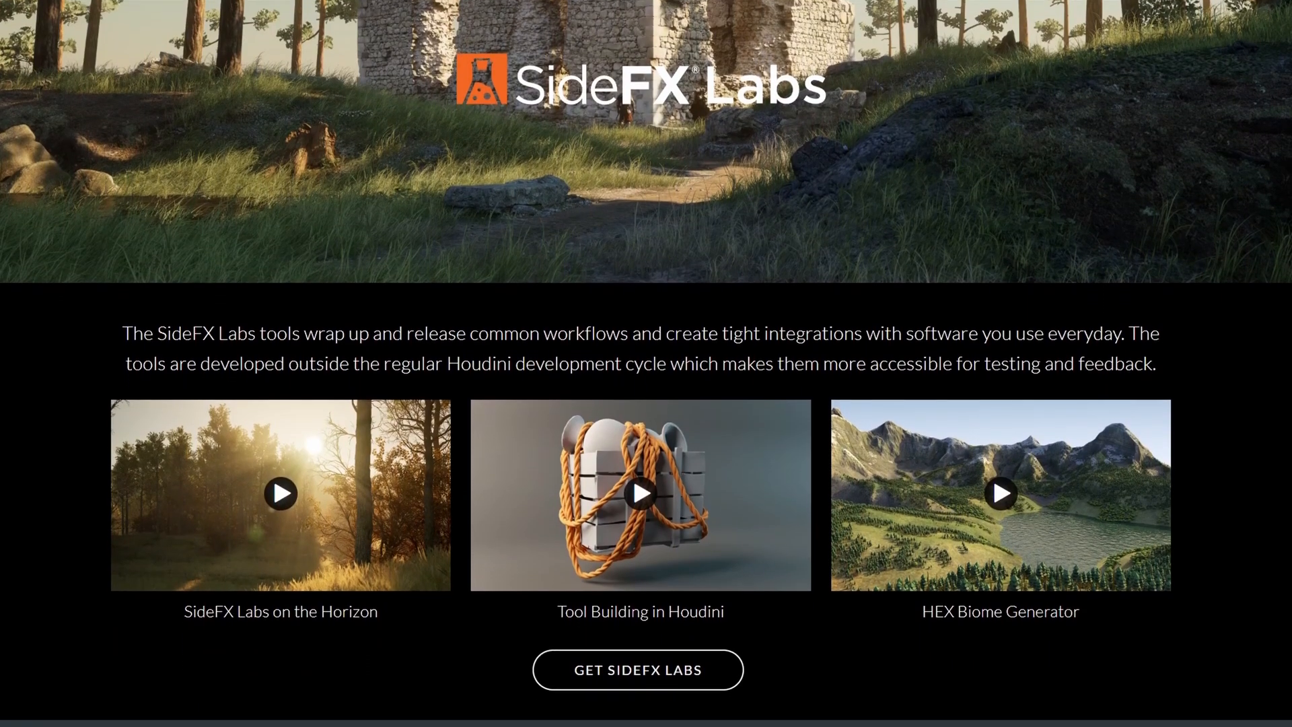
{"action": "scroll", "scroll_direction": "down", "scroll_amount": 3}
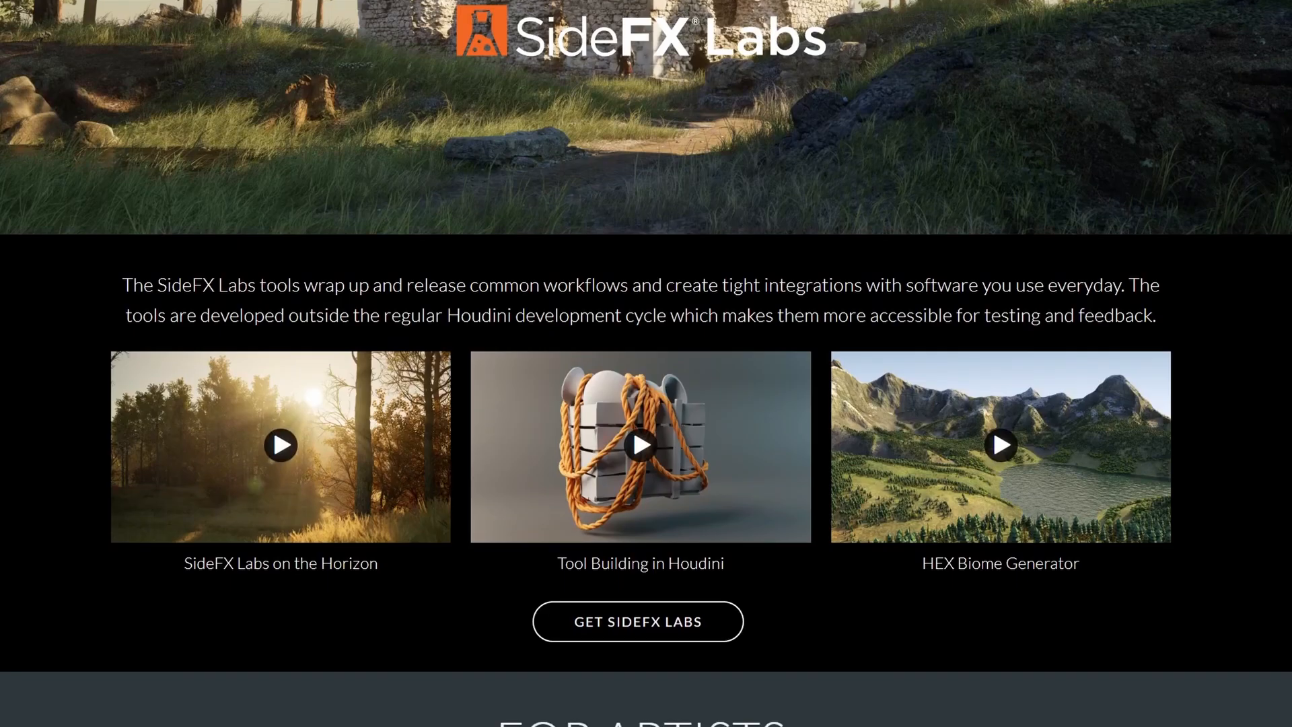
{"action": "scroll", "scroll_direction": "down", "scroll_amount": 3}
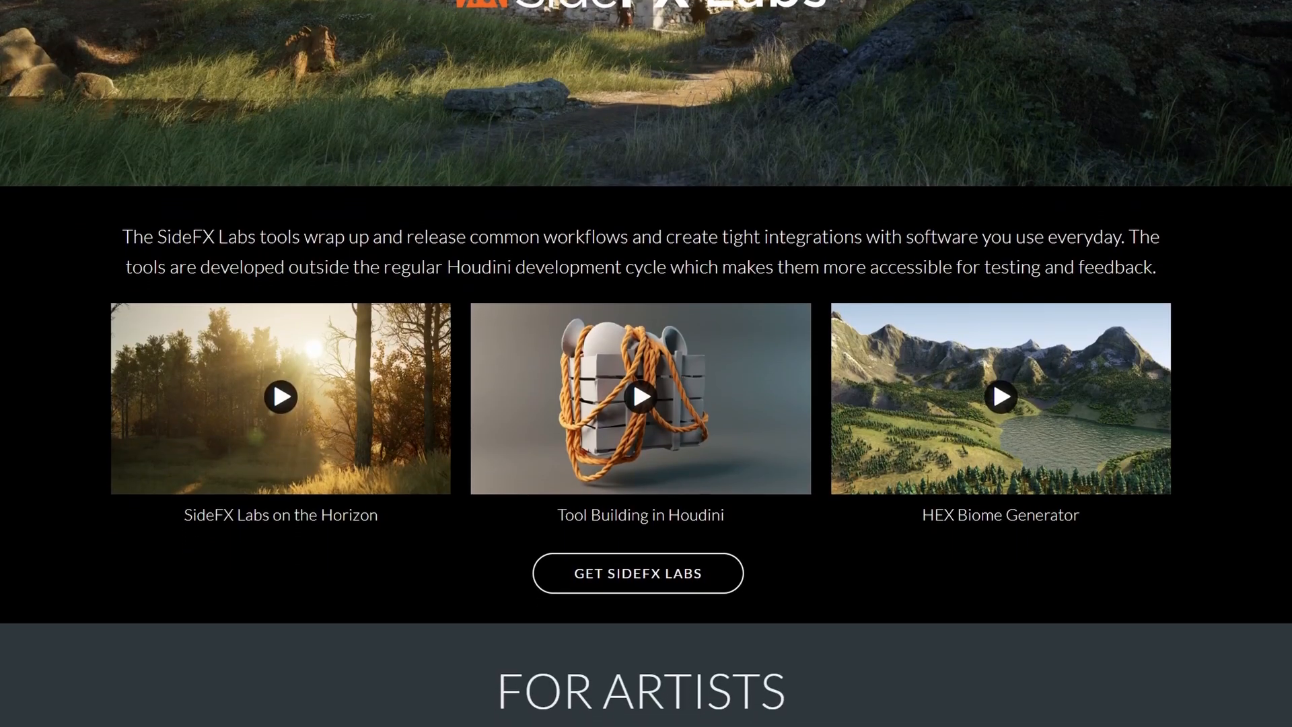
{"action": "scroll", "scroll_direction": "down", "scroll_amount": 3}
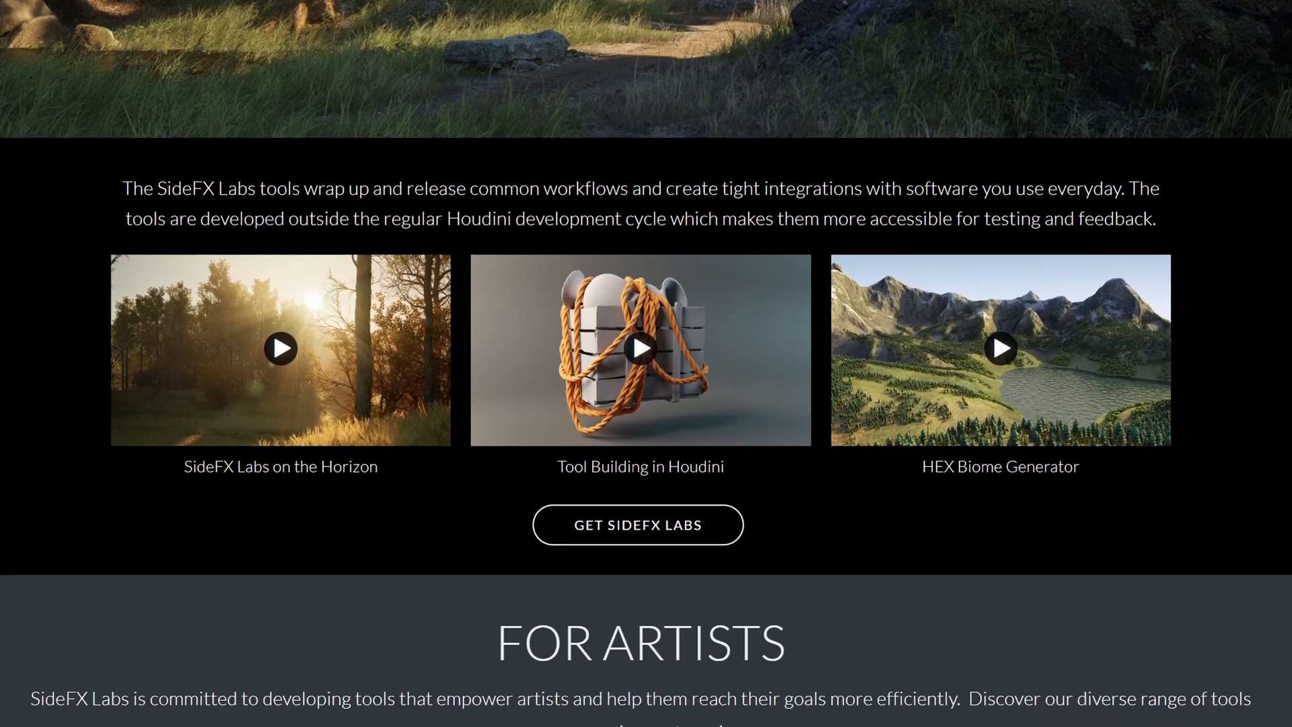
{"action": "scroll", "scroll_direction": "down", "scroll_amount": 3}
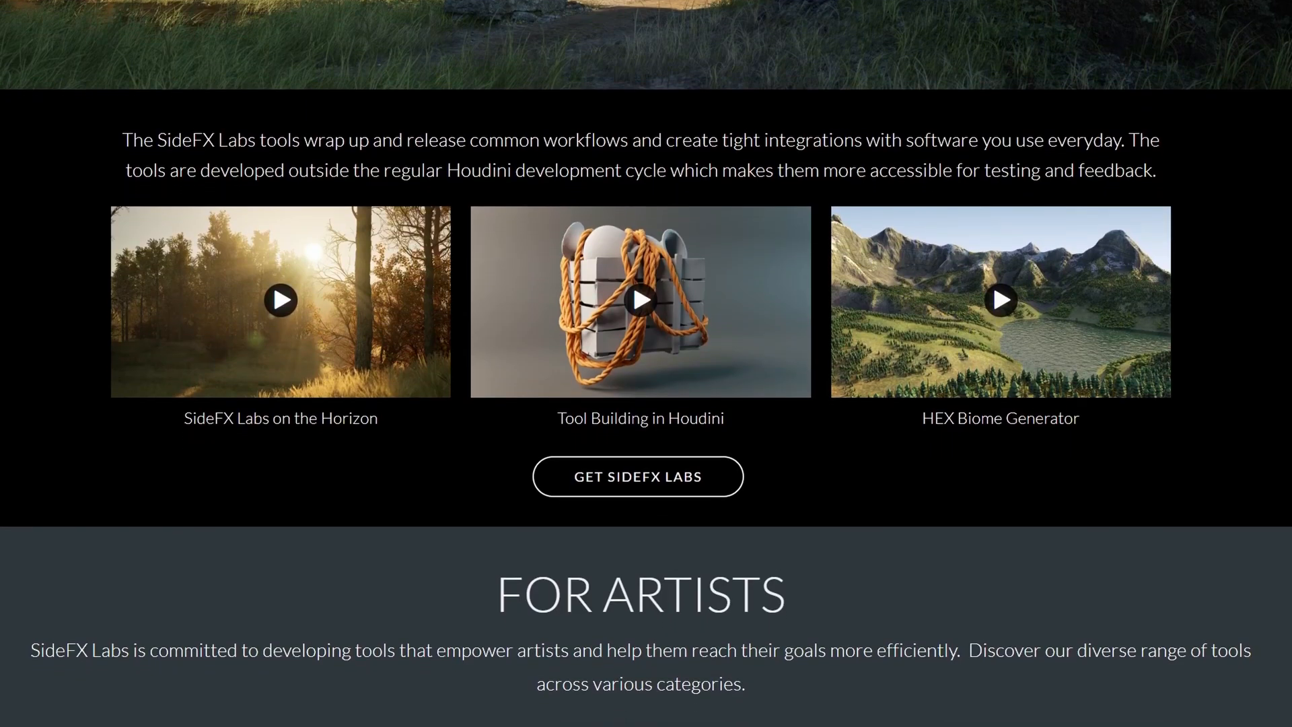
{"action": "scroll", "scroll_direction": "down", "scroll_amount": 3}
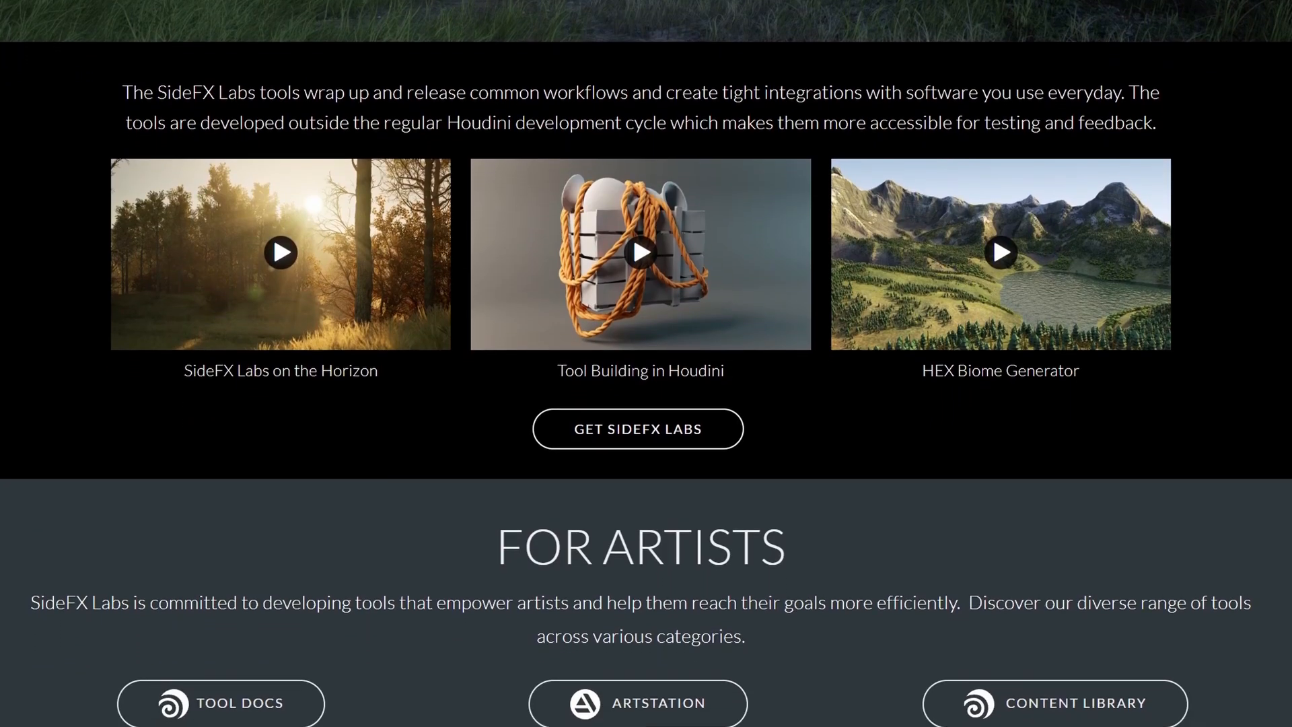
{"action": "scroll", "scroll_direction": "down", "scroll_amount": 3}
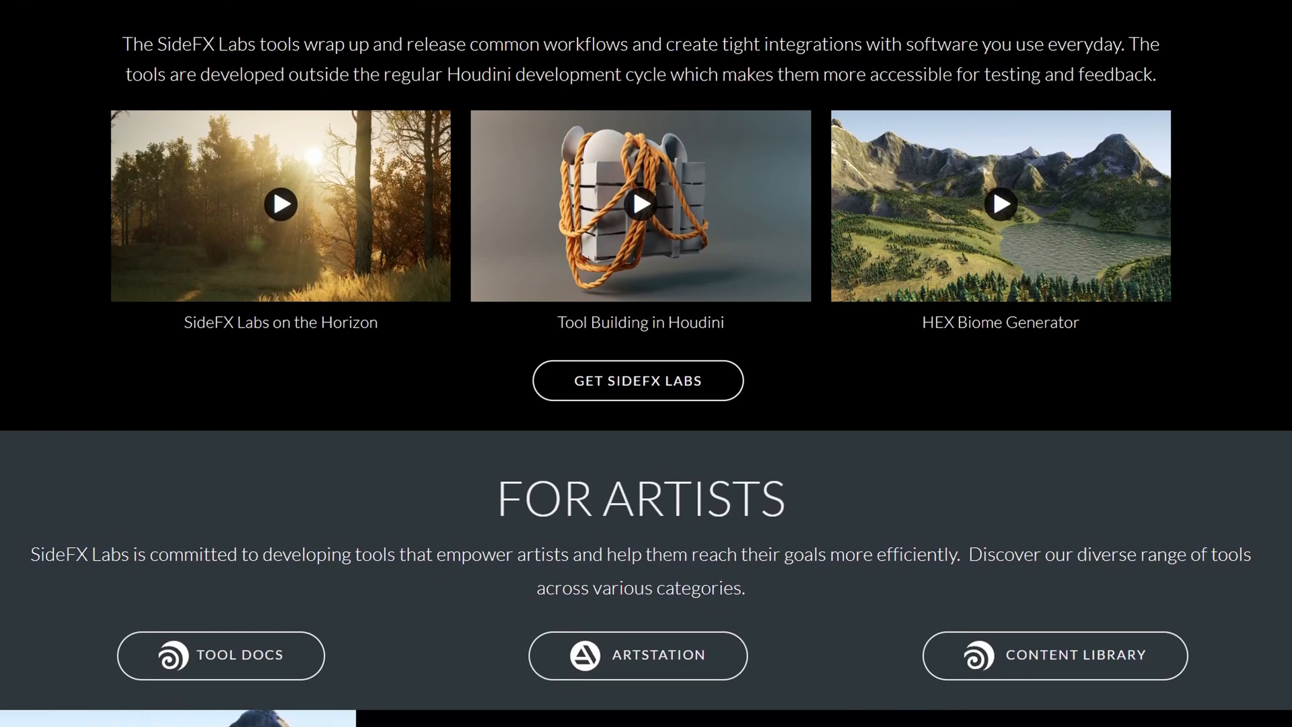
{"action": "scroll", "scroll_direction": "down", "scroll_amount": 3}
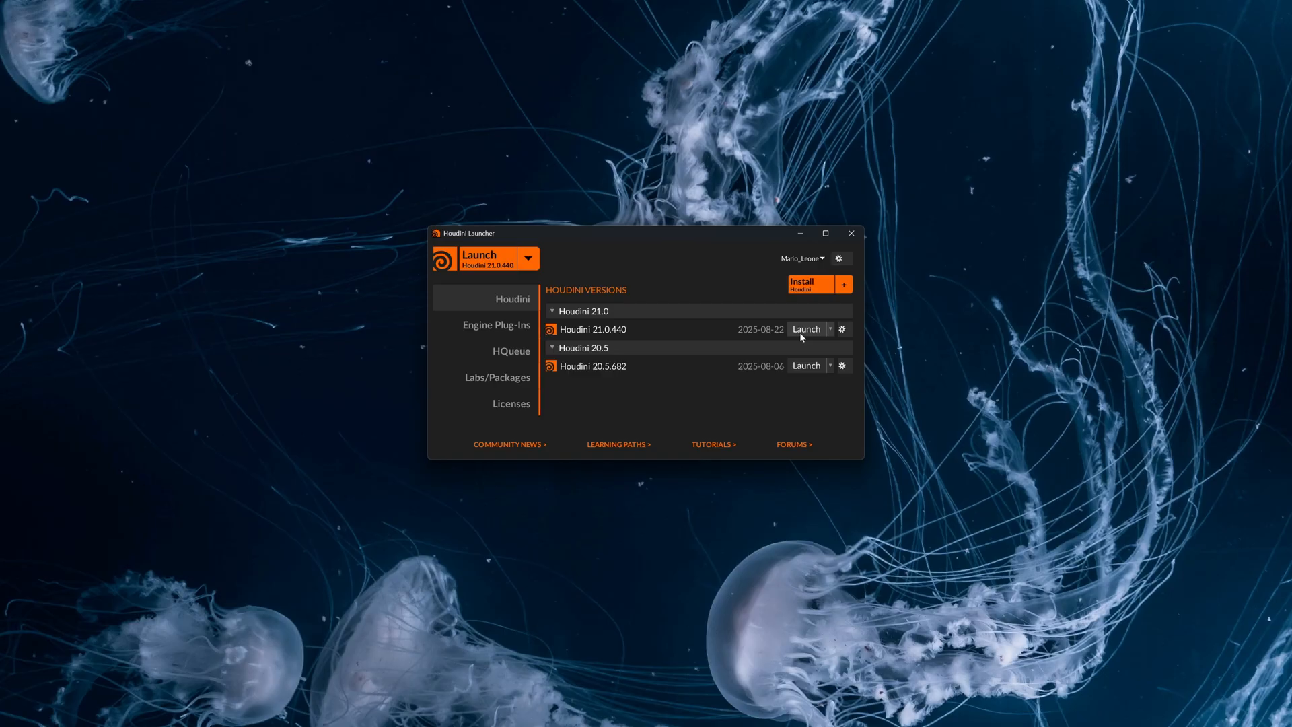
{"action": "mouse_move", "coordinate": [798, 339]}
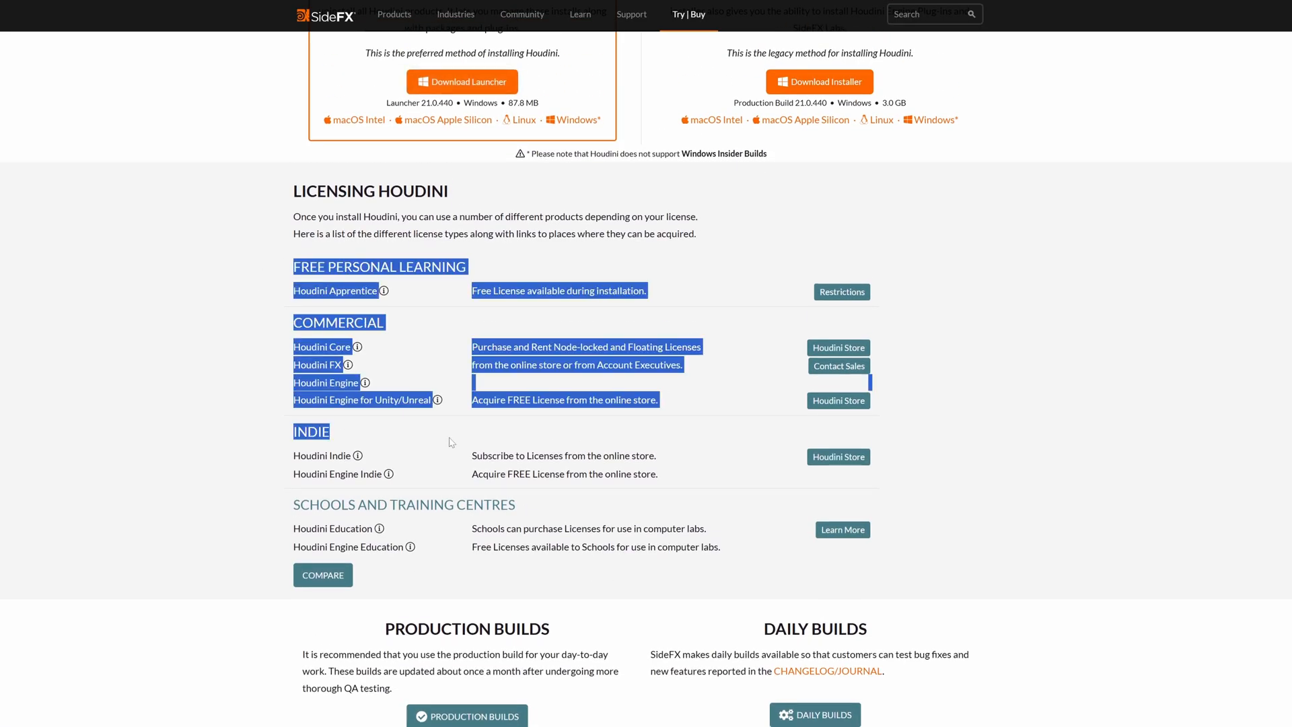
Go to the Houdini Apprentice page from the Download page's Licensing Houdini section
{"action": "left_click", "coordinate": [233, 367]}
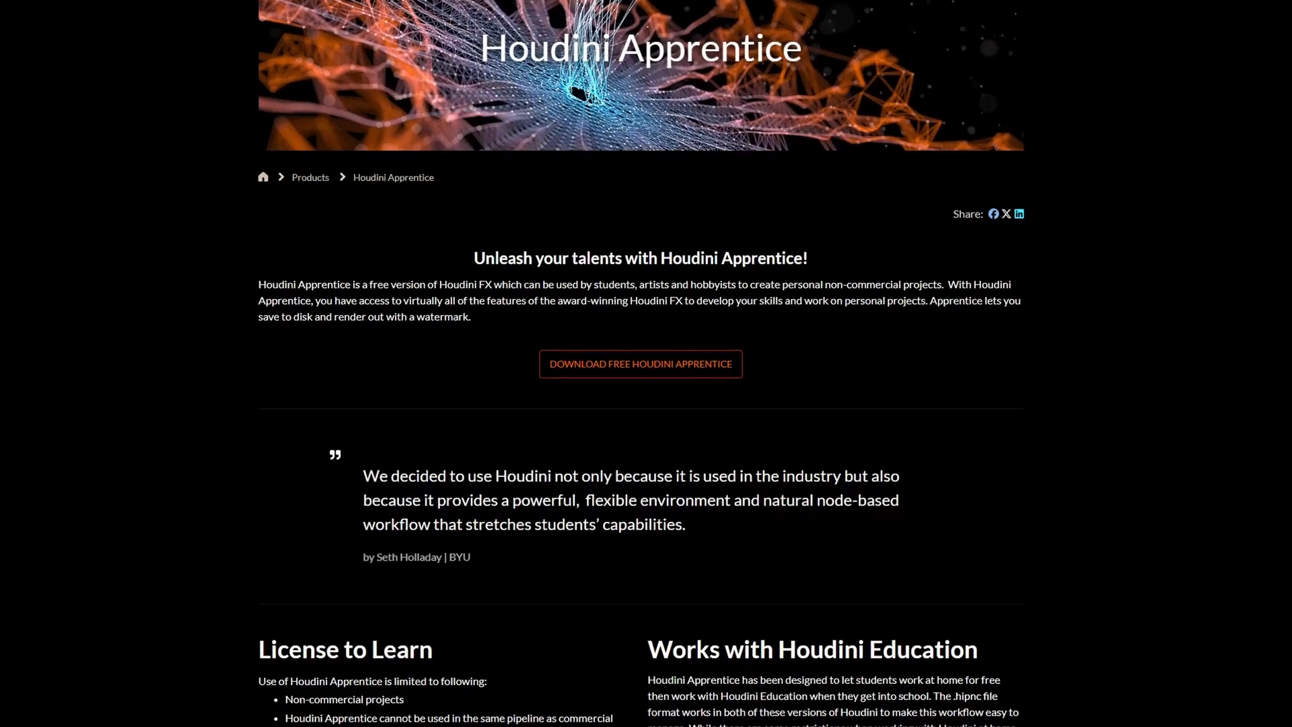
Scroll the Houdini Apprentice page down through its License to Learn usage restrictions
{"action": "scroll", "scroll_direction": "down", "scroll_amount": 3}
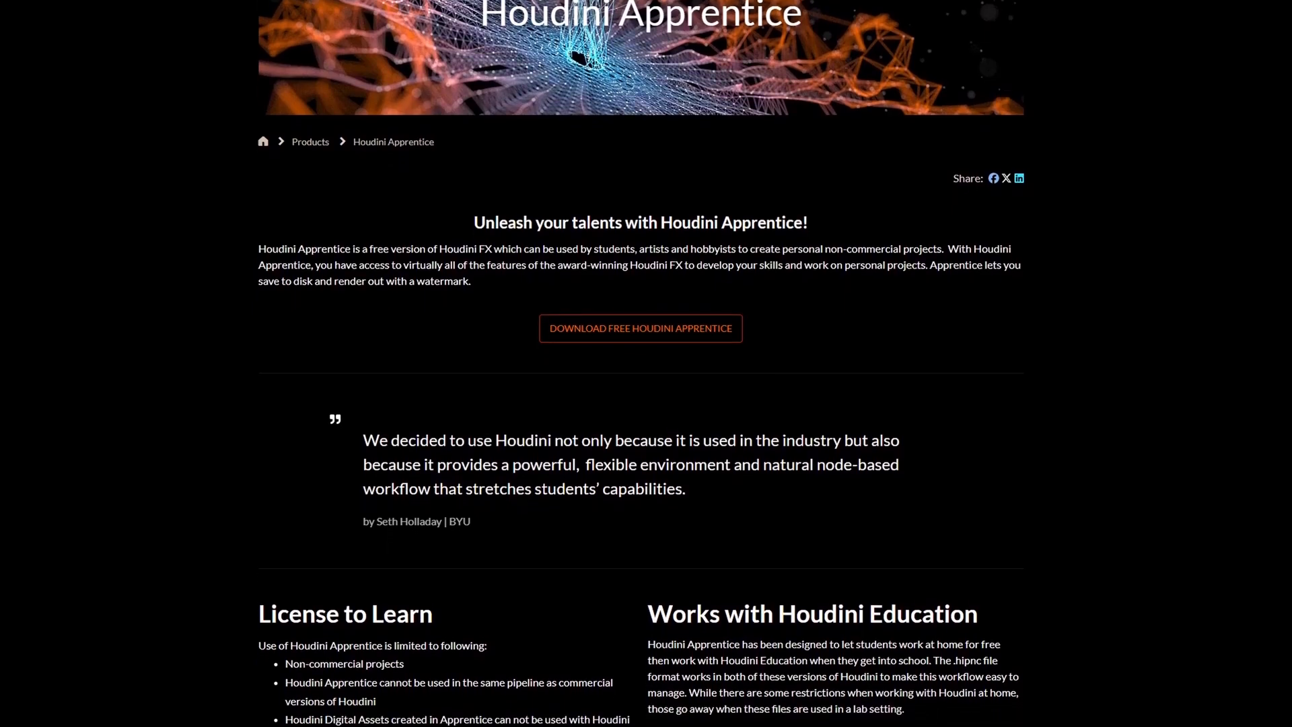
{"action": "scroll", "scroll_direction": "down", "scroll_amount": 3}
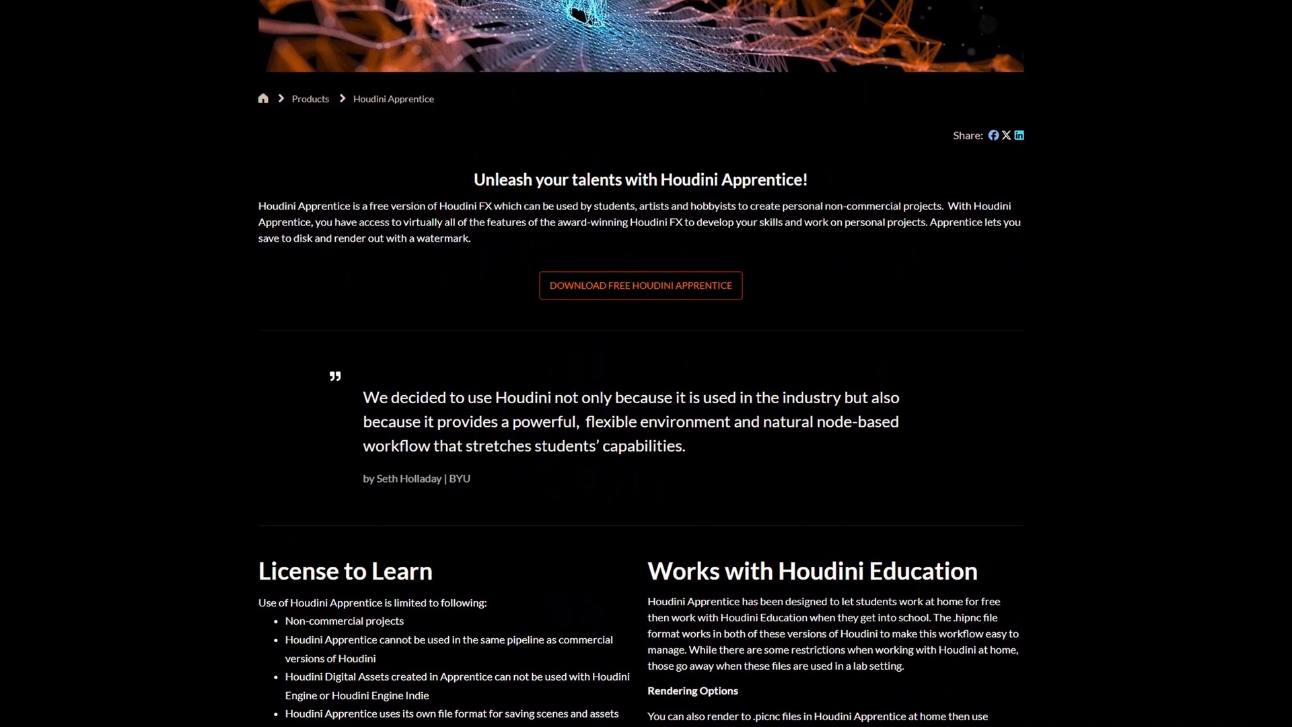
{"action": "scroll", "scroll_direction": "down", "scroll_amount": 3}
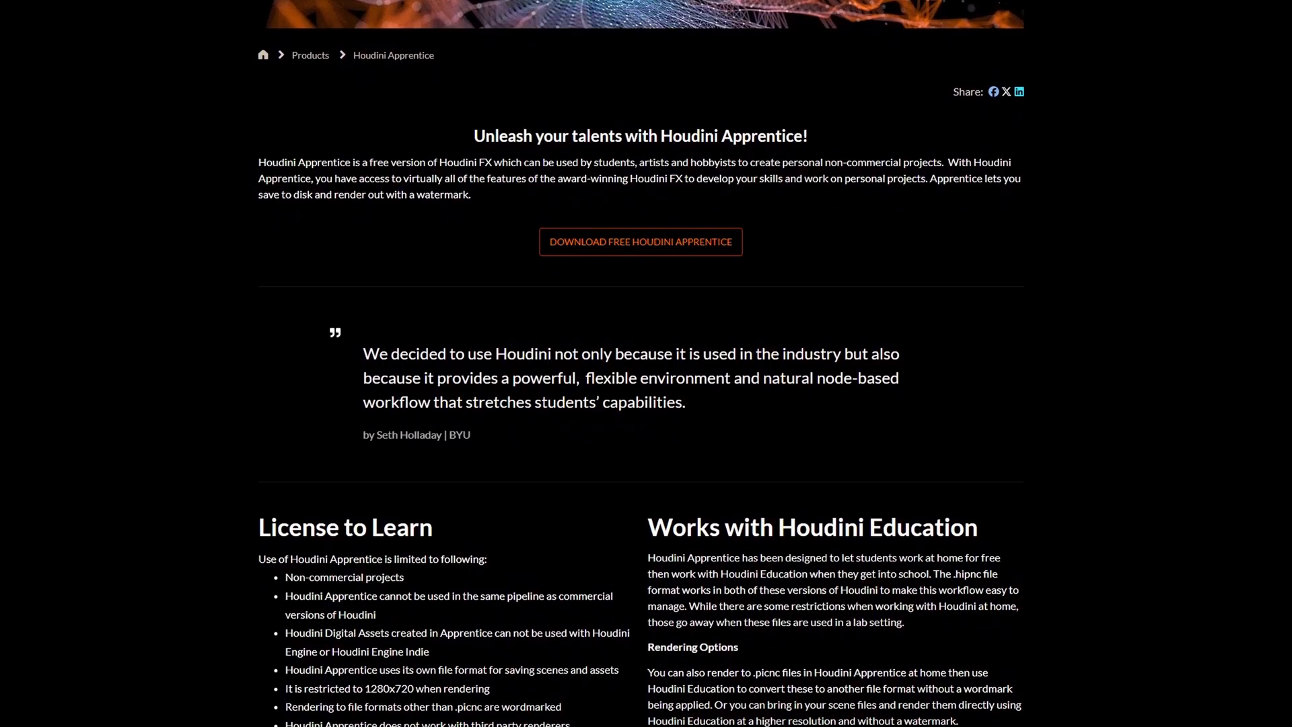
{"action": "scroll", "scroll_direction": "down", "scroll_amount": 3}
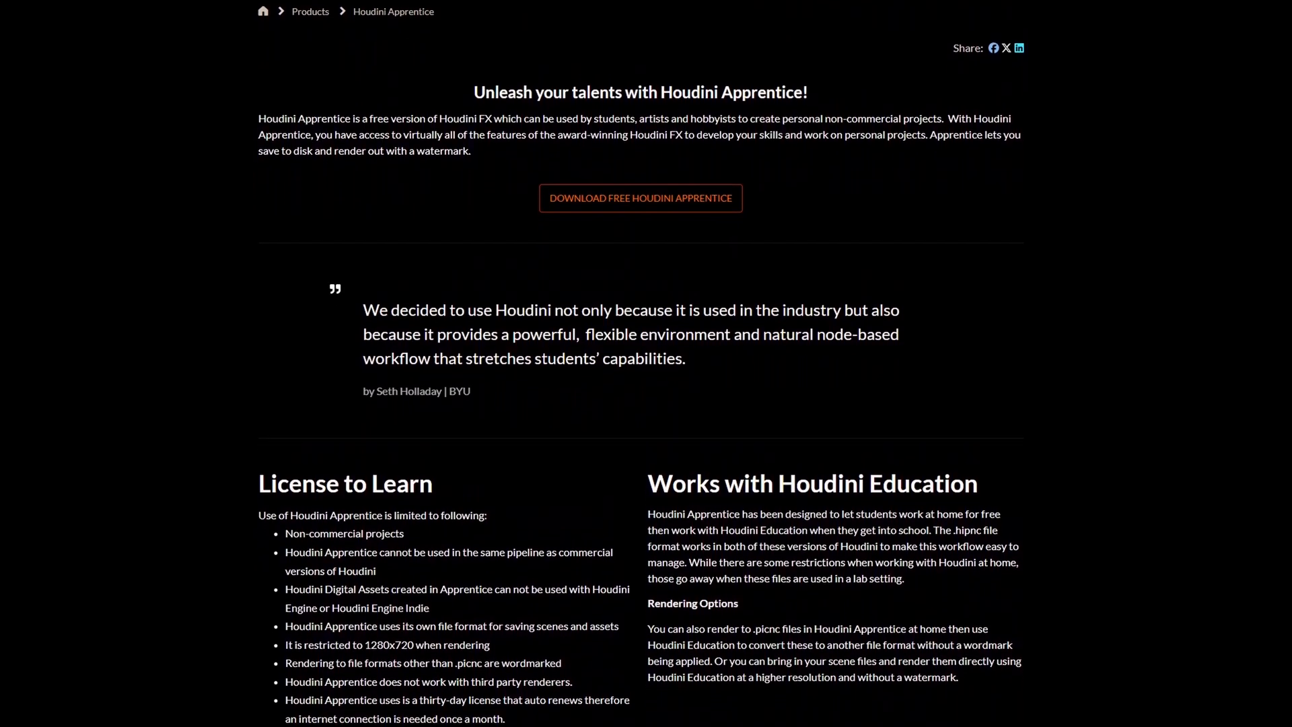
{"action": "scroll", "scroll_direction": "down", "scroll_amount": 3}
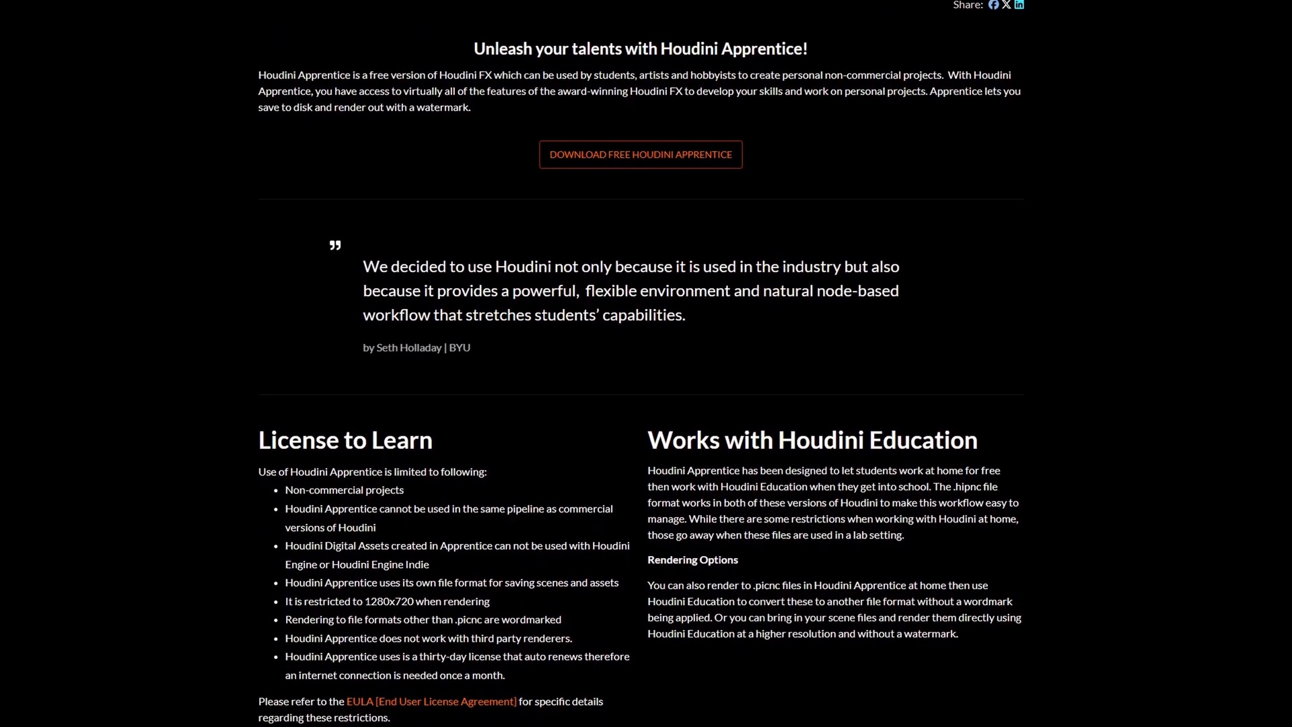
{"action": "scroll", "scroll_direction": "down", "scroll_amount": 3}
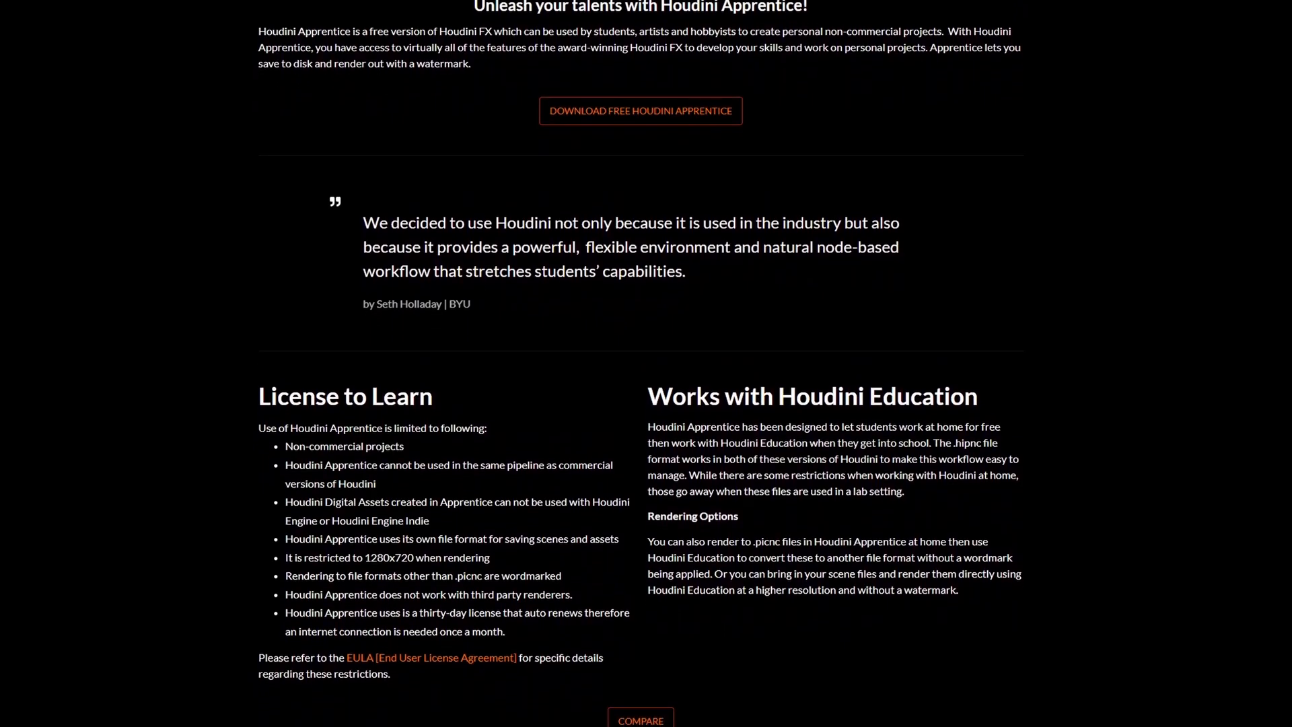
{"action": "scroll", "scroll_direction": "down", "scroll_amount": 3}
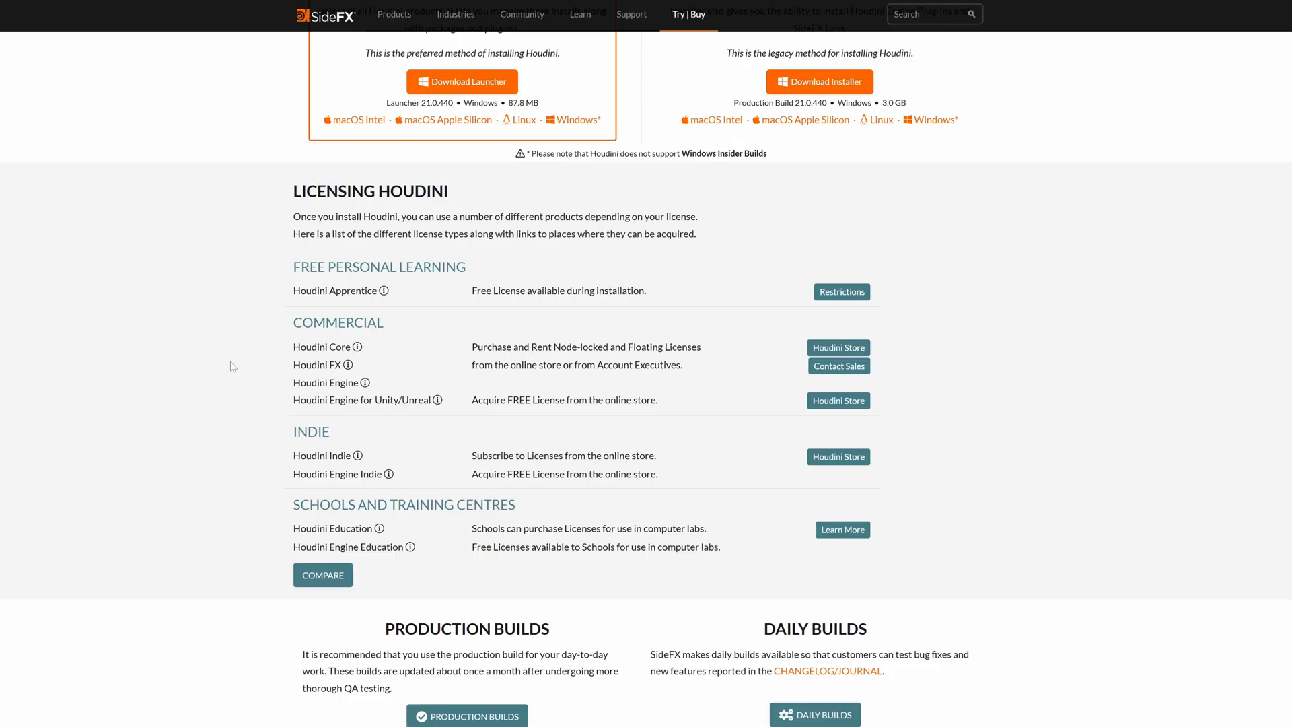
{"action": "mouse_move", "coordinate": [277, 326]}
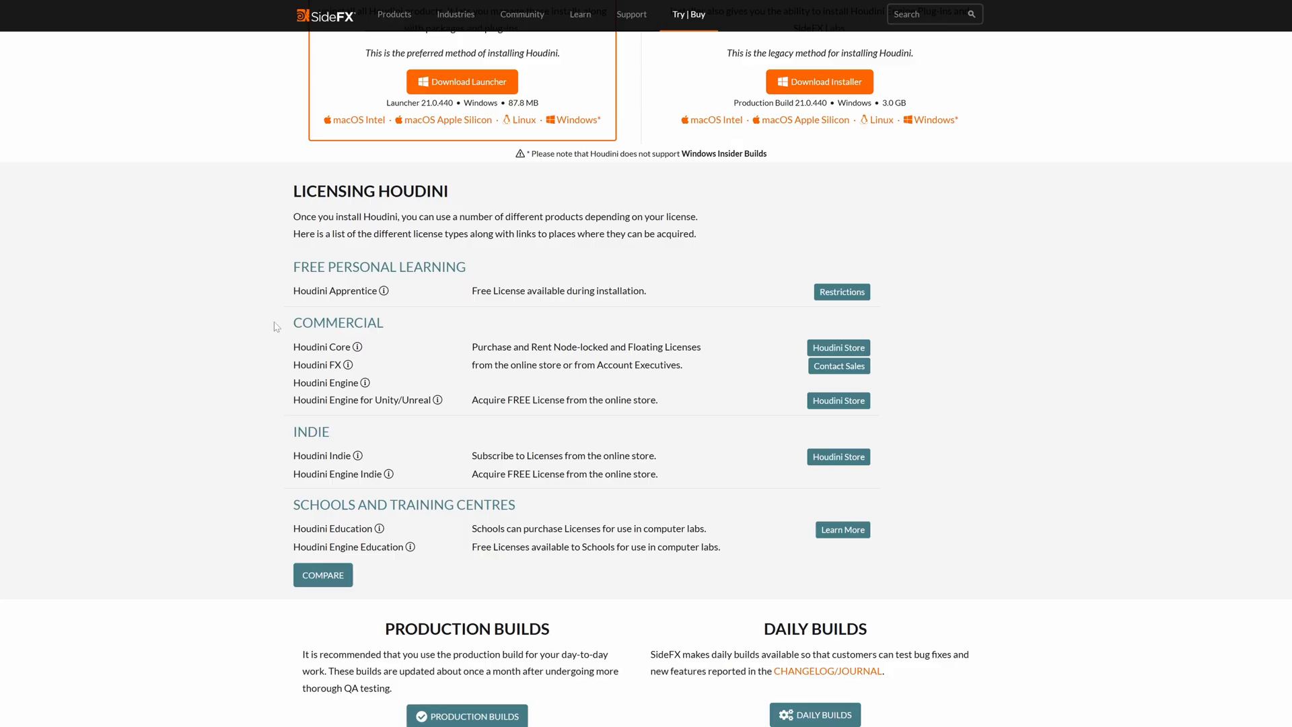
{"action": "mouse_move", "coordinate": [383, 291]}
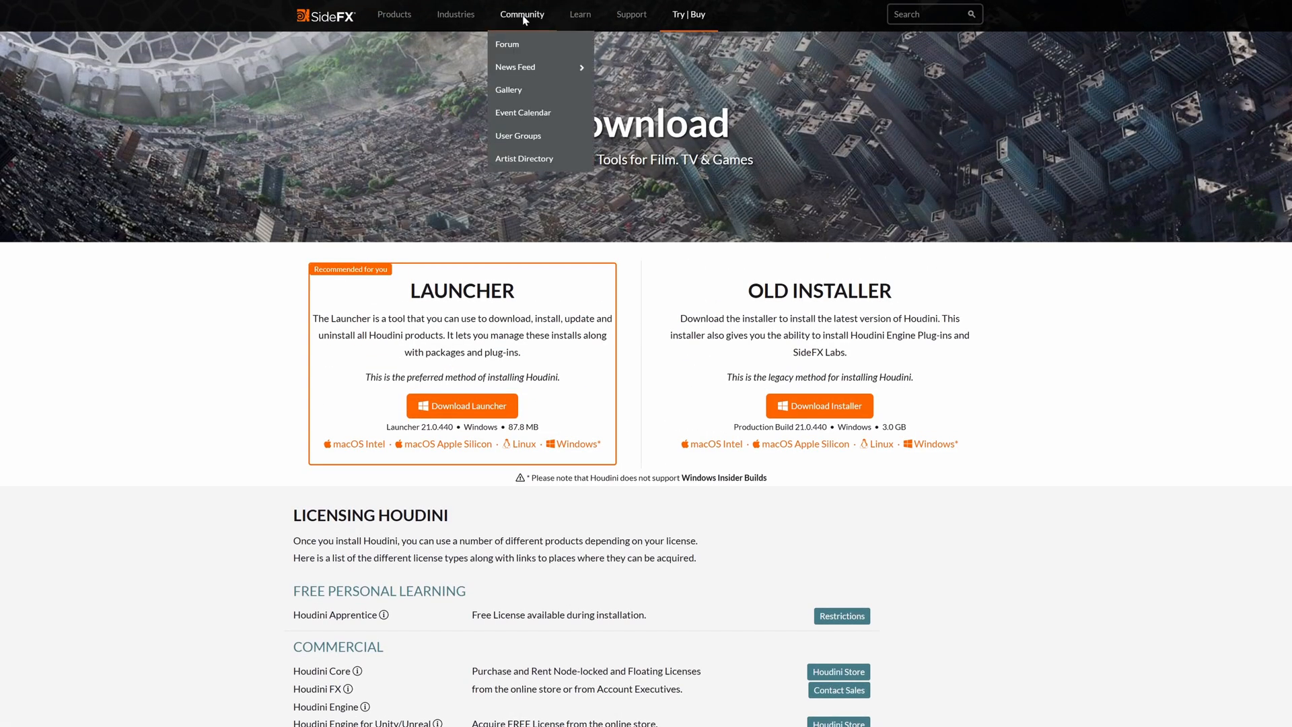
{"action": "mouse_move", "coordinate": [515, 45]}
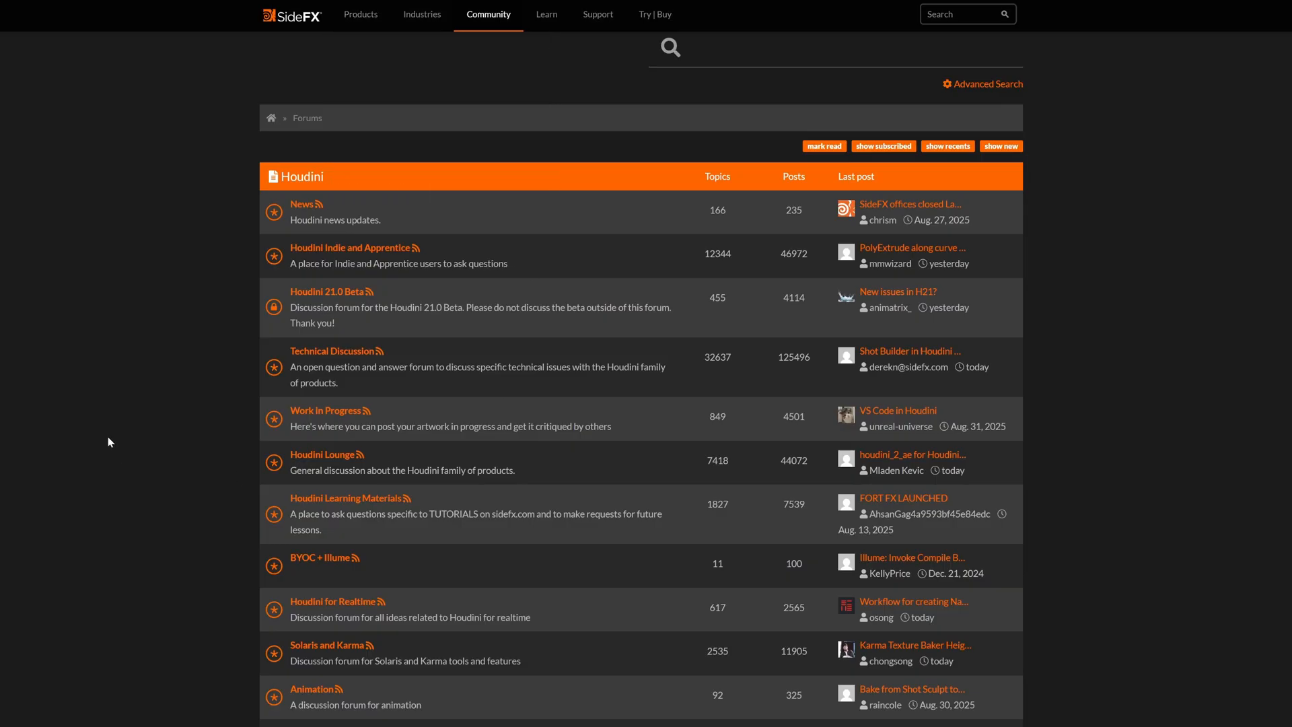
{"action": "mouse_move", "coordinate": [90, 424]}
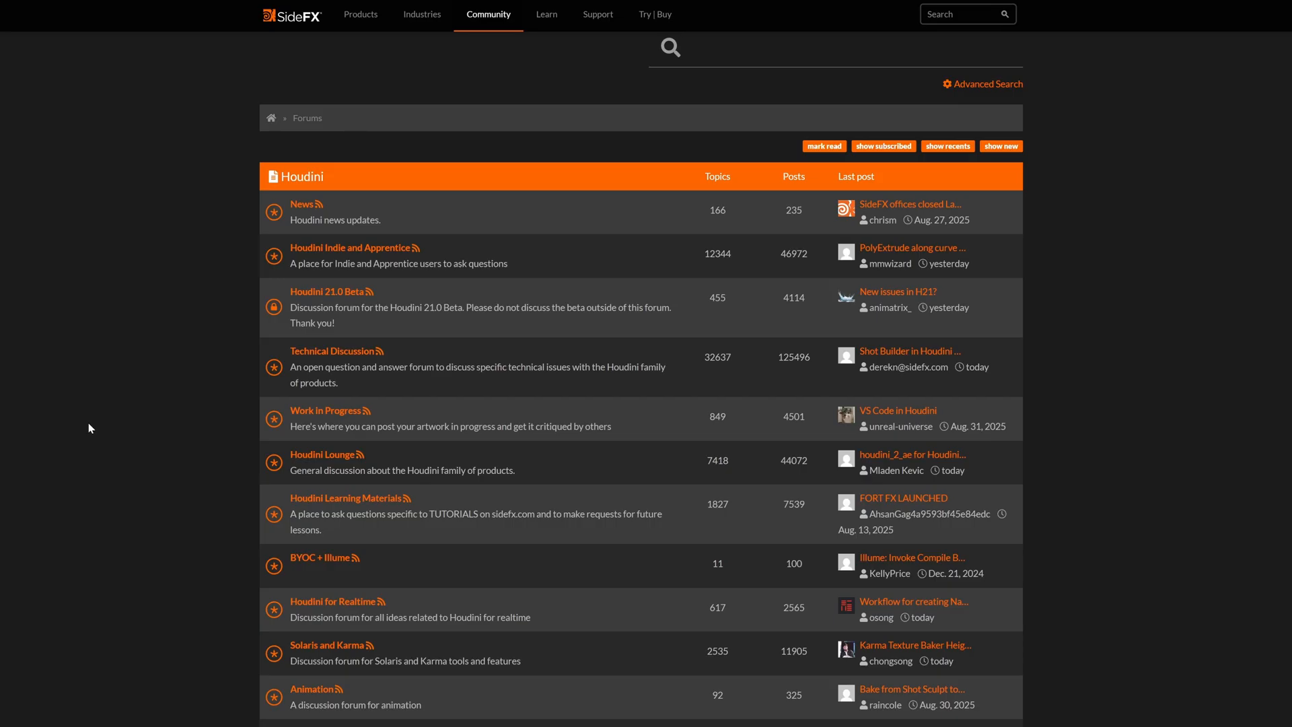
{"action": "mouse_move", "coordinate": [124, 339]}
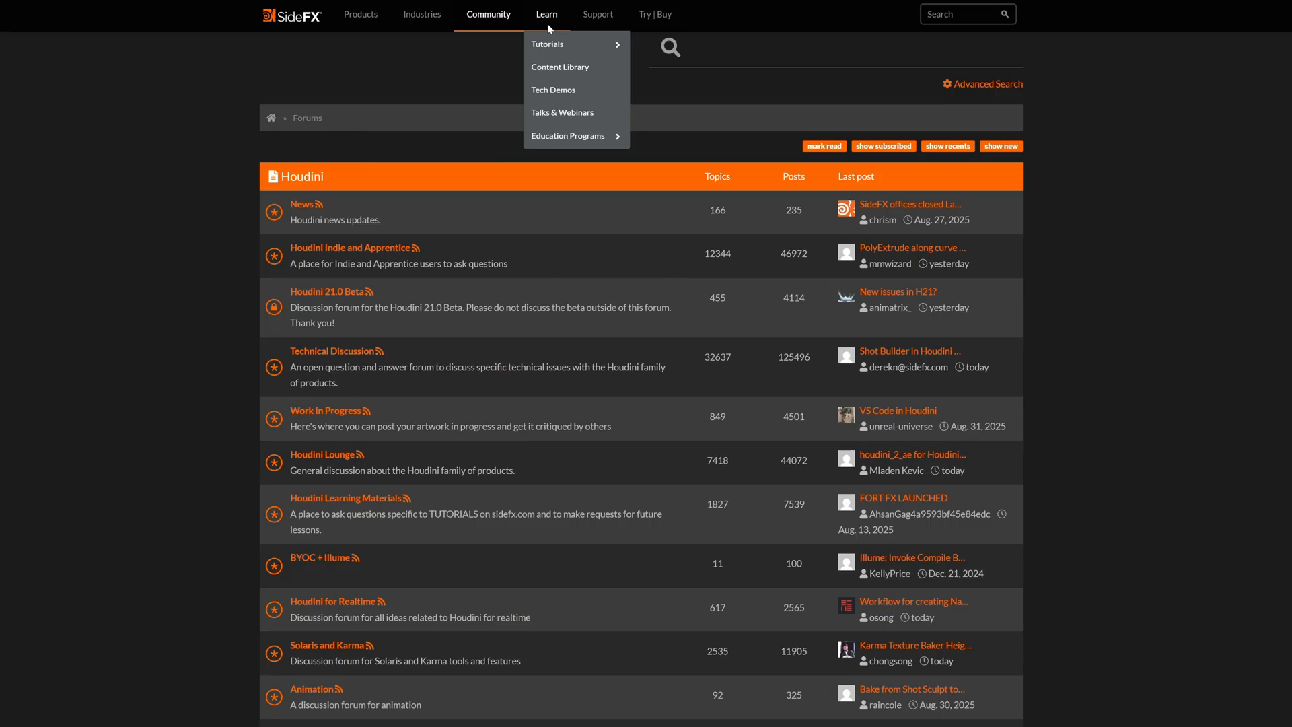
{"action": "mouse_move", "coordinate": [547, 43]}
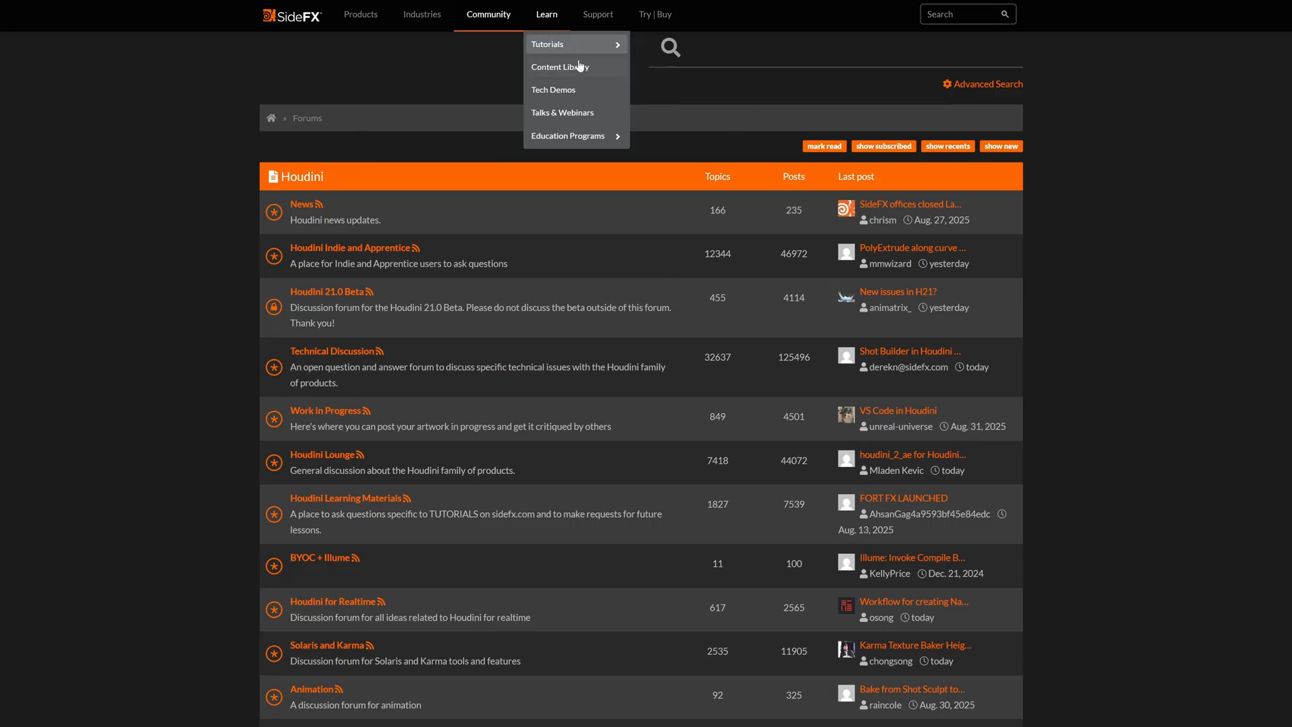
Go to the Content Library page from the Learn menu
{"action": "left_click", "coordinate": [562, 67]}
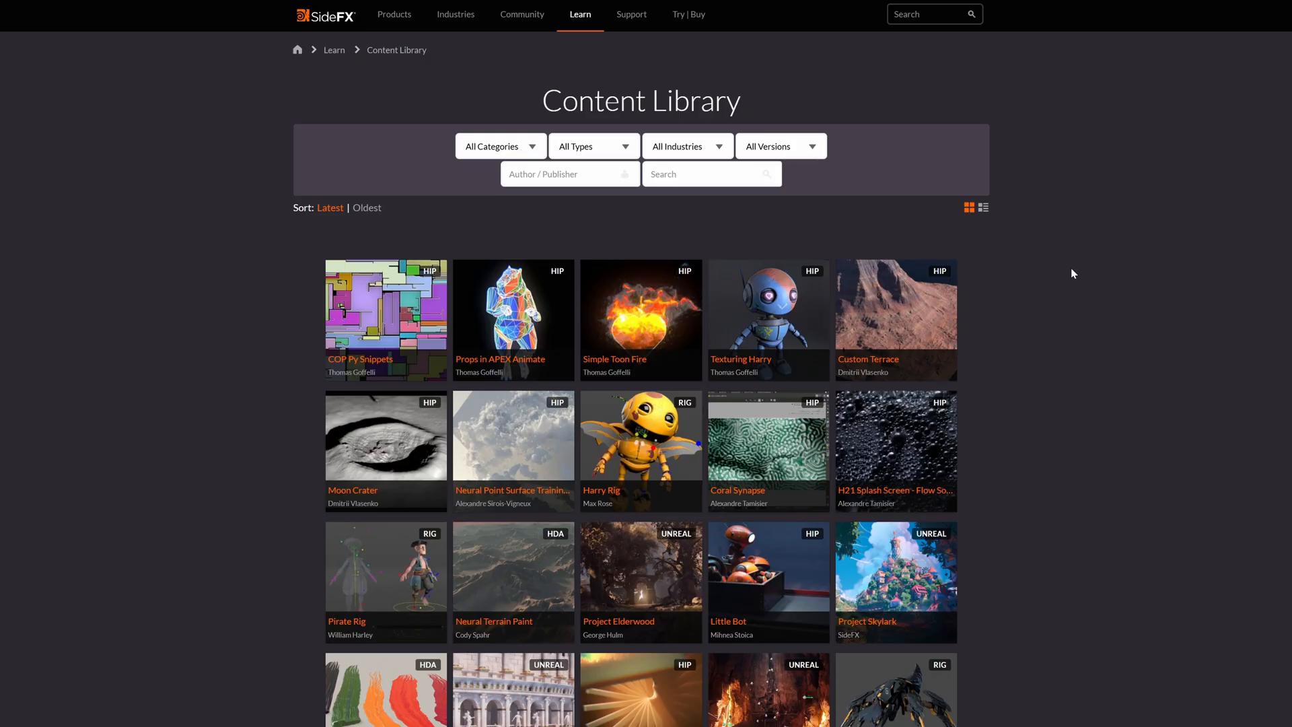
Scroll the asset grid and open the Colosseum | PCG in Unreal project
{"action": "scroll", "scroll_direction": "down", "scroll_amount": 3}
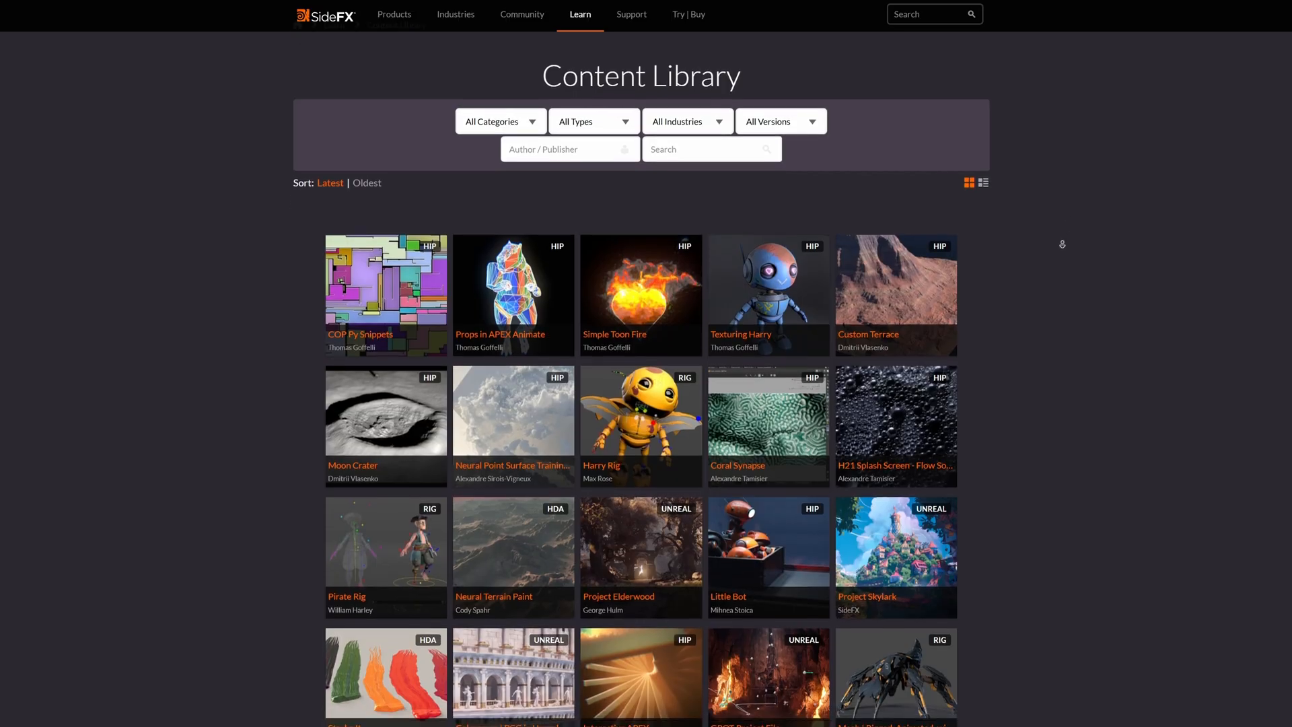
{"action": "scroll", "scroll_direction": "down", "scroll_amount": 3}
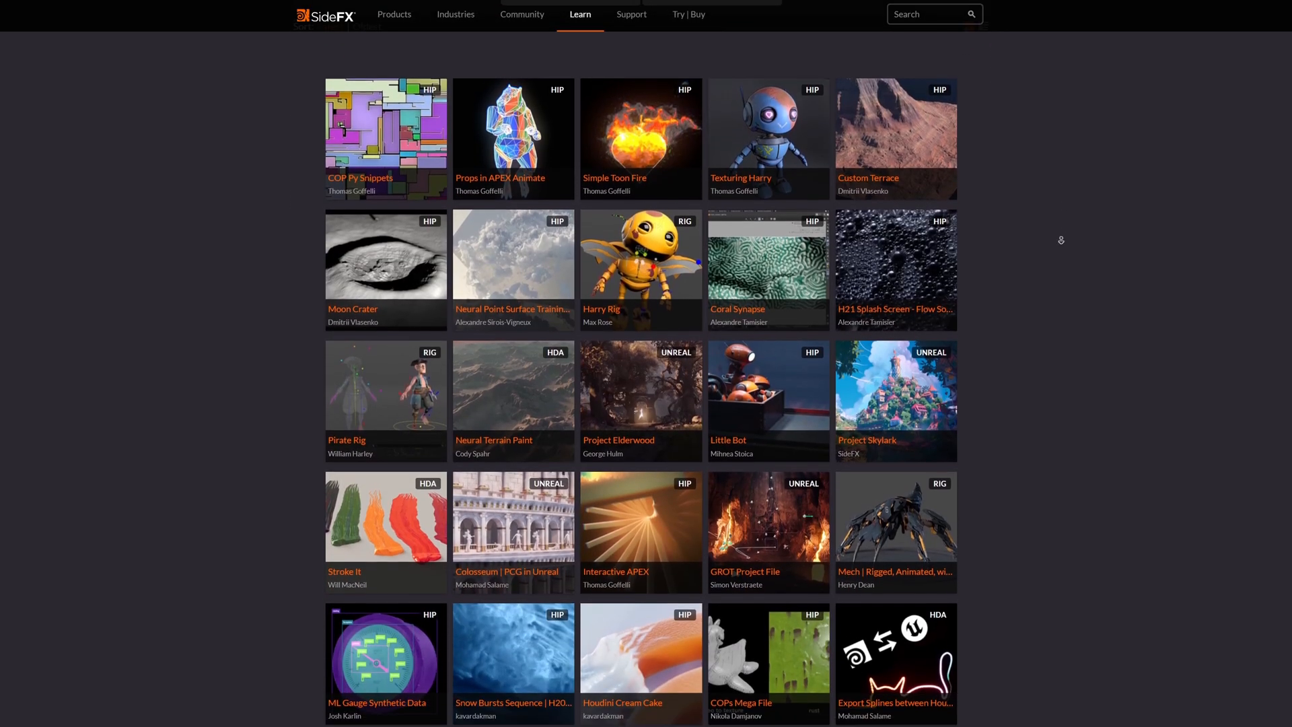
{"action": "scroll", "scroll_direction": "down", "scroll_amount": 3}
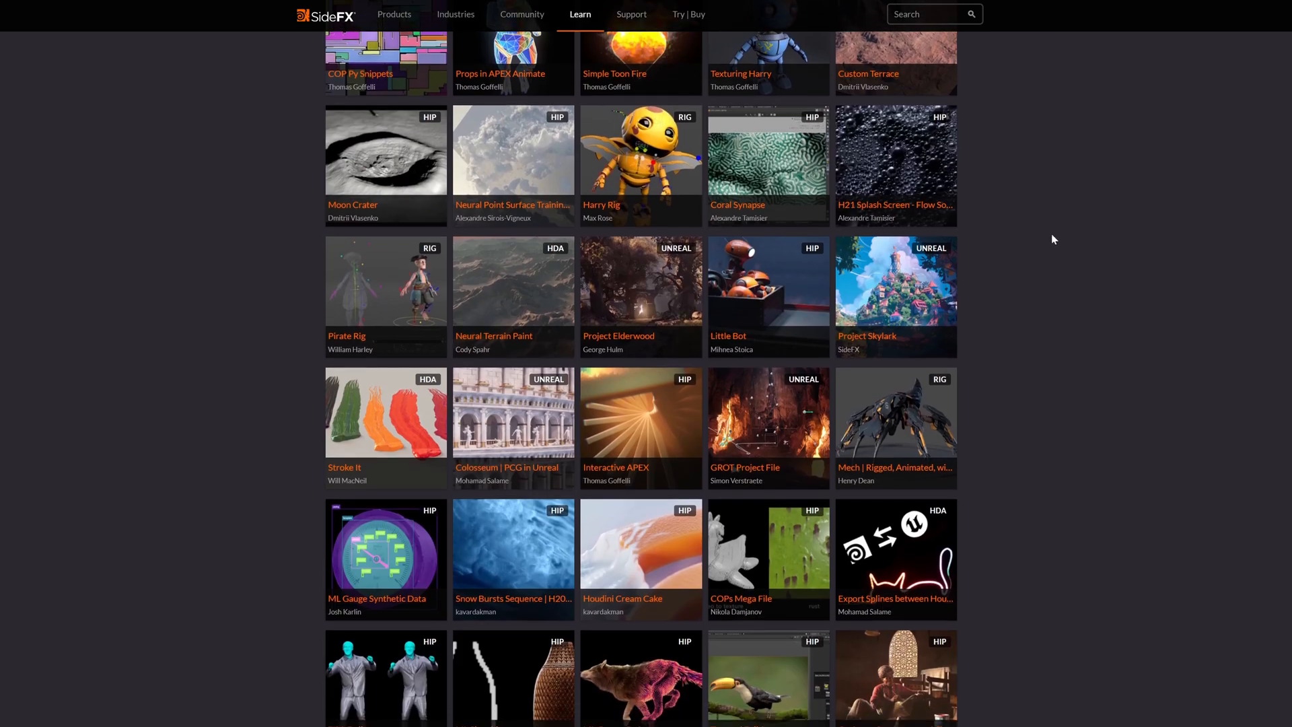
{"action": "mouse_move", "coordinate": [541, 326]}
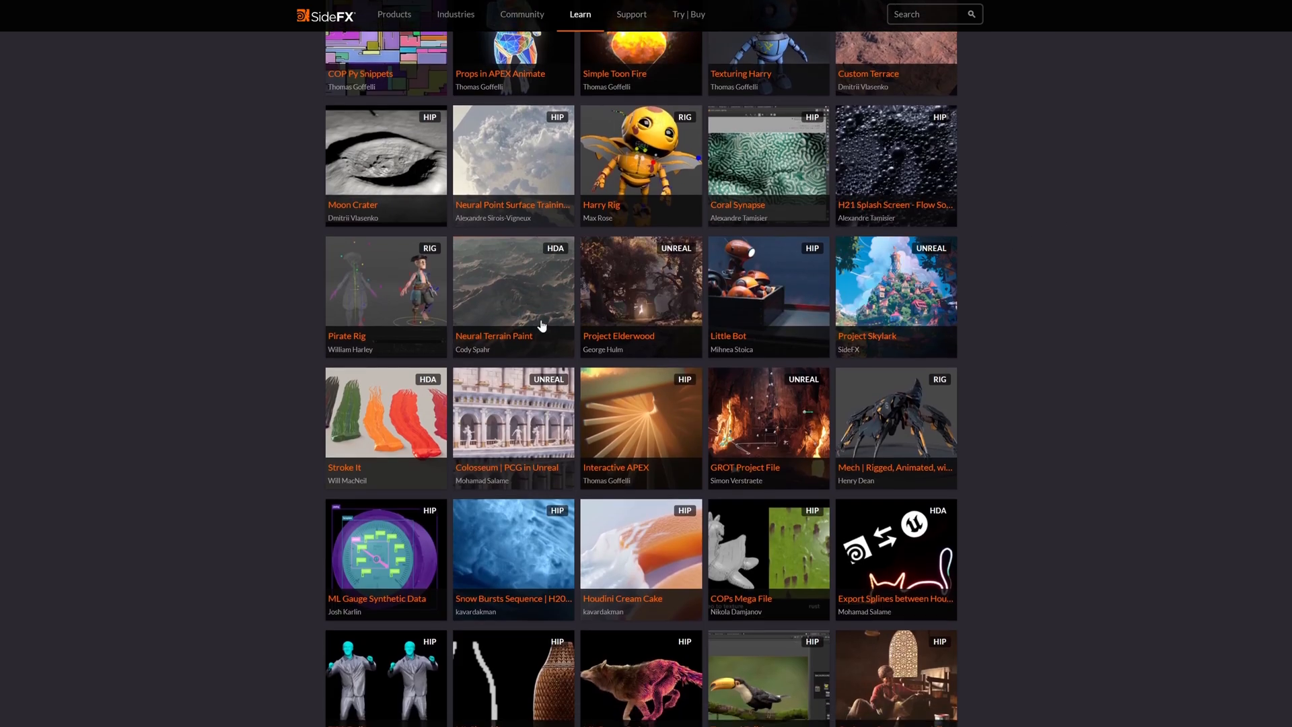
{"action": "left_click", "coordinate": [511, 412]}
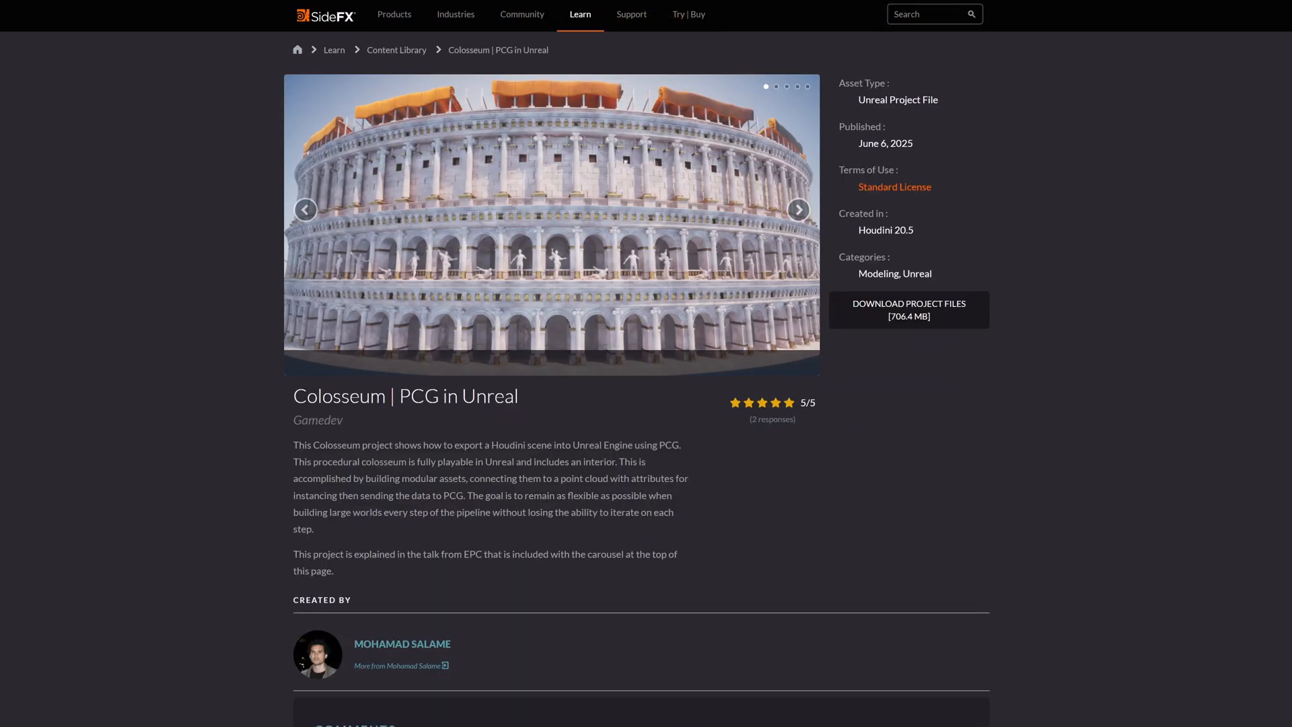
{"action": "mouse_move", "coordinate": [725, 467]}
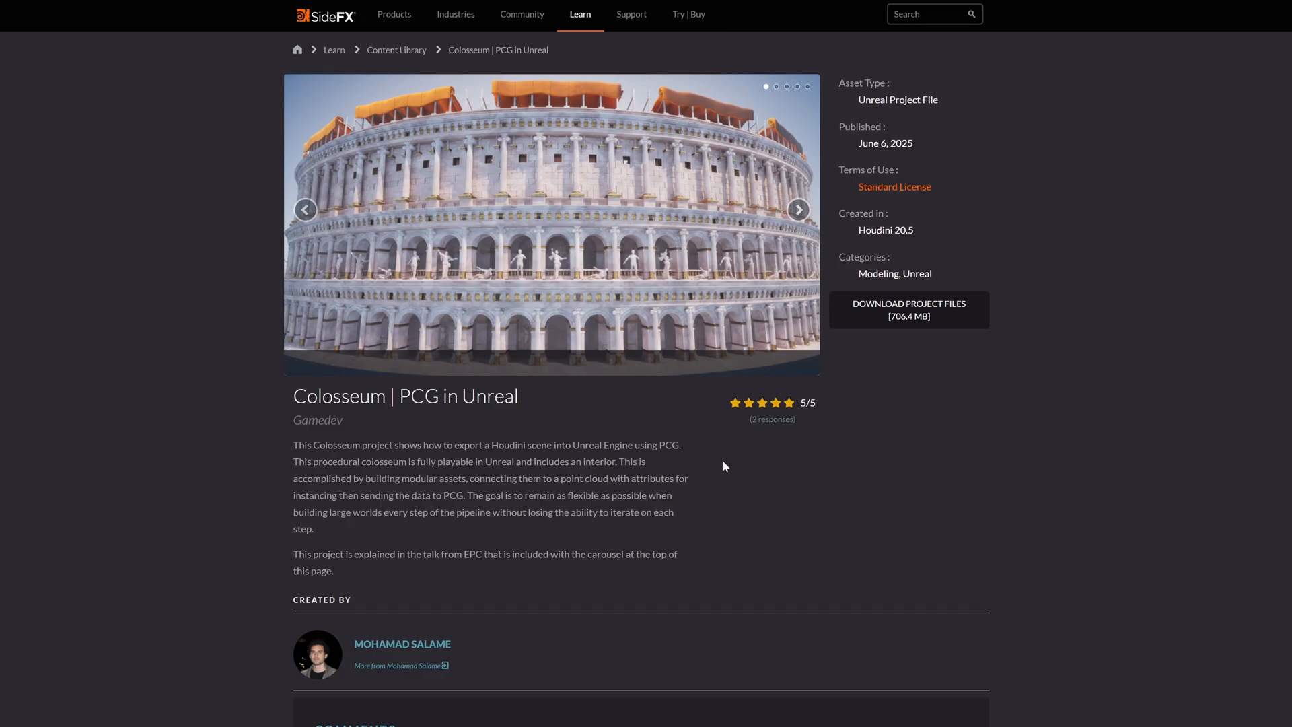
Advance the Colosseum carousel to the EPC 2025 talk video slide
{"action": "left_click", "coordinate": [796, 210]}
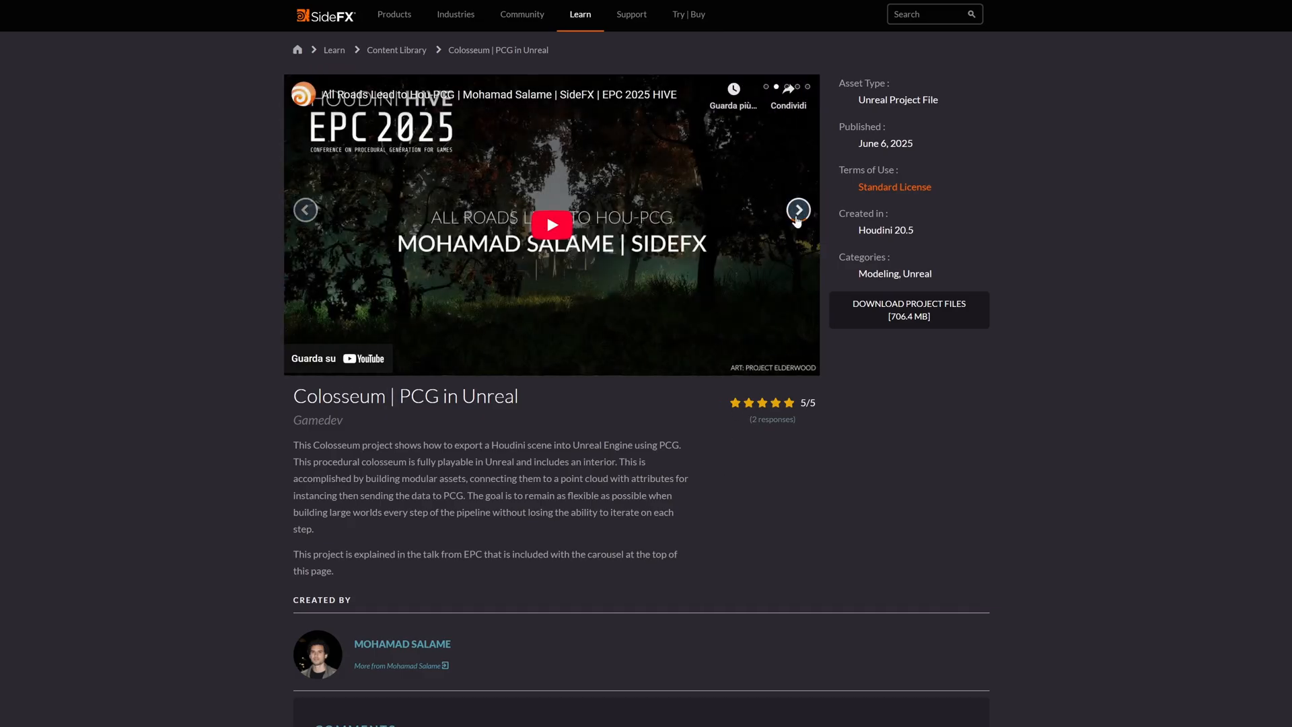
{"action": "left_click", "coordinate": [795, 210]}
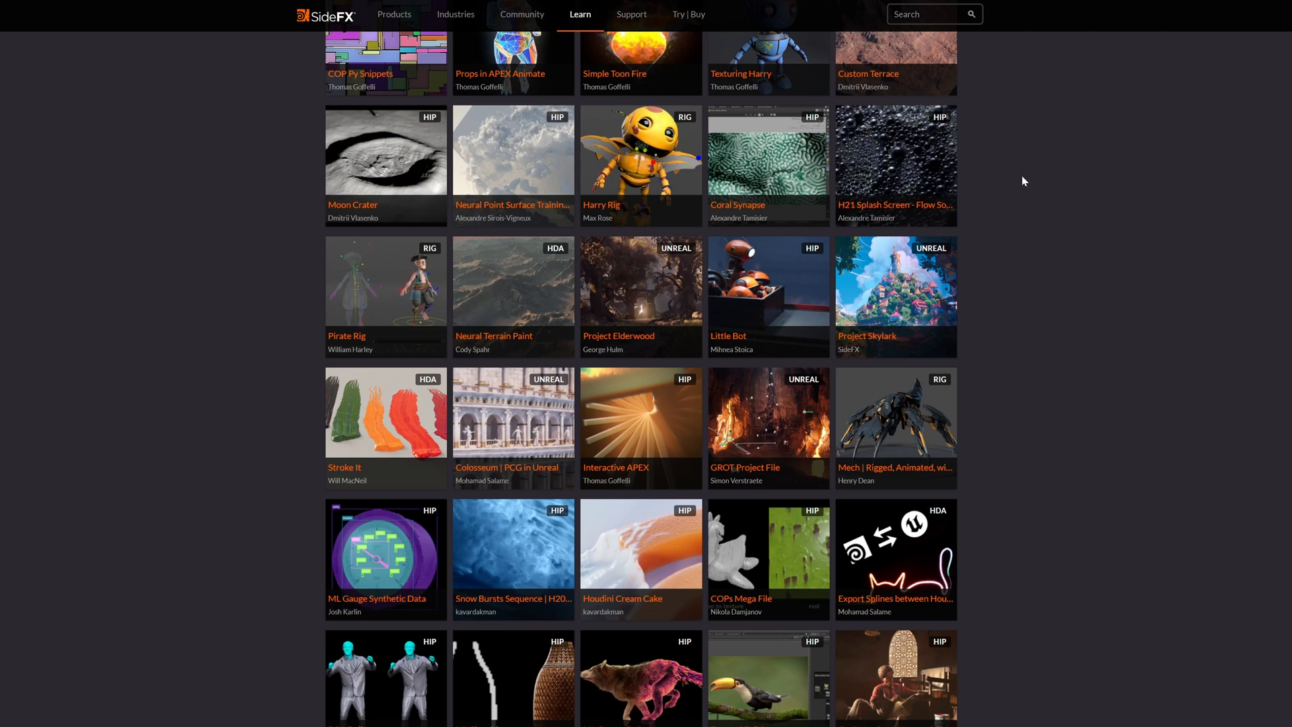
{"action": "mouse_move", "coordinate": [1029, 163]}
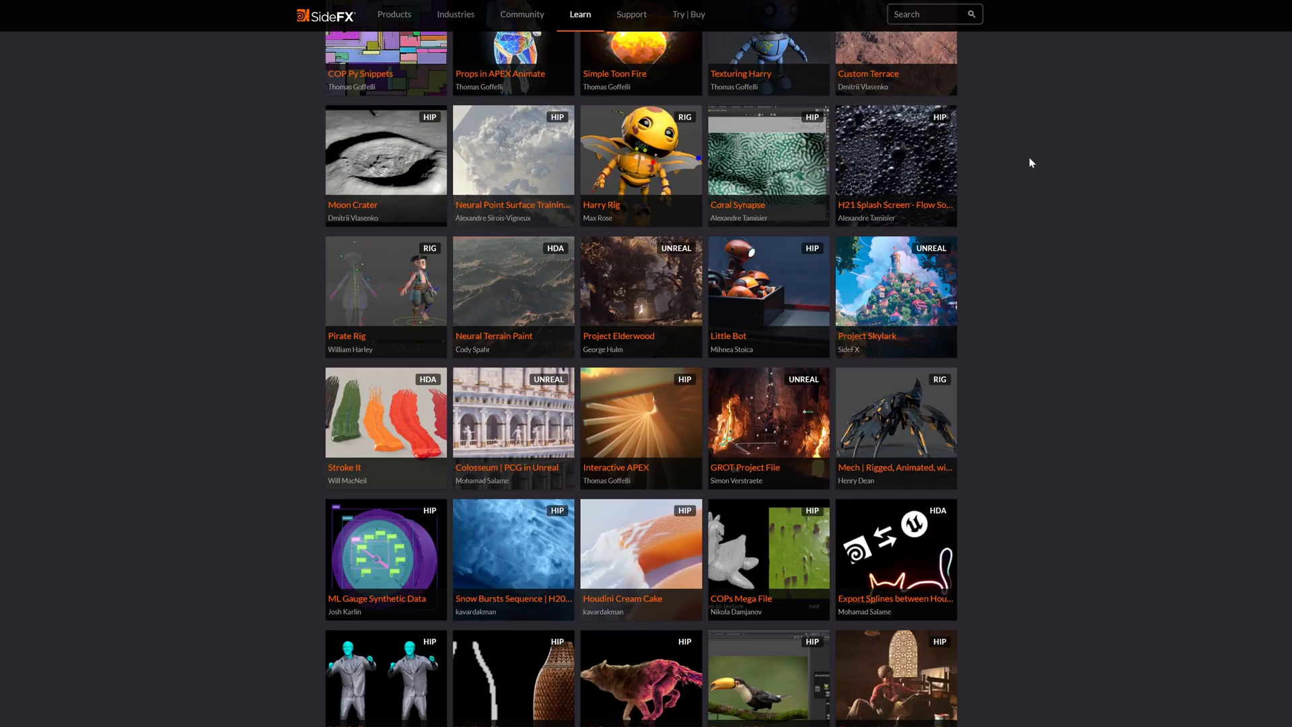
{"action": "scroll", "scroll_direction": "down", "scroll_amount": 3}
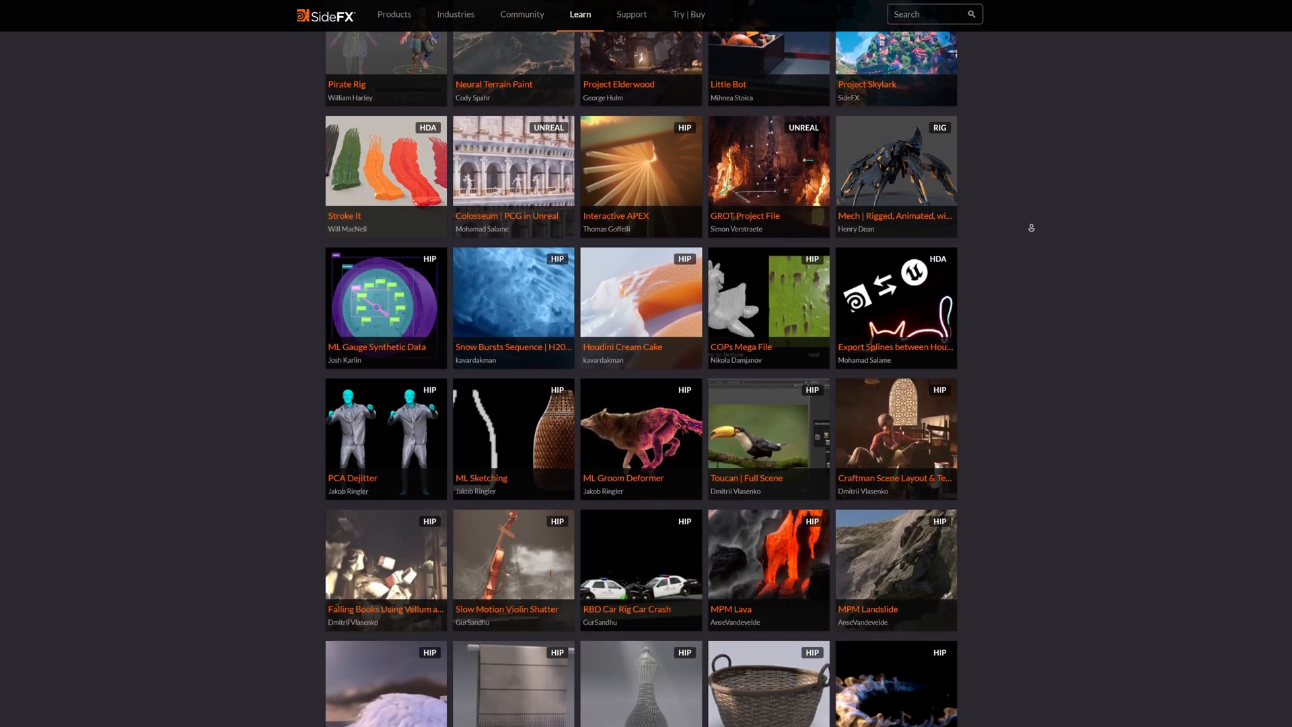
{"action": "scroll", "scroll_direction": "down", "scroll_amount": 3}
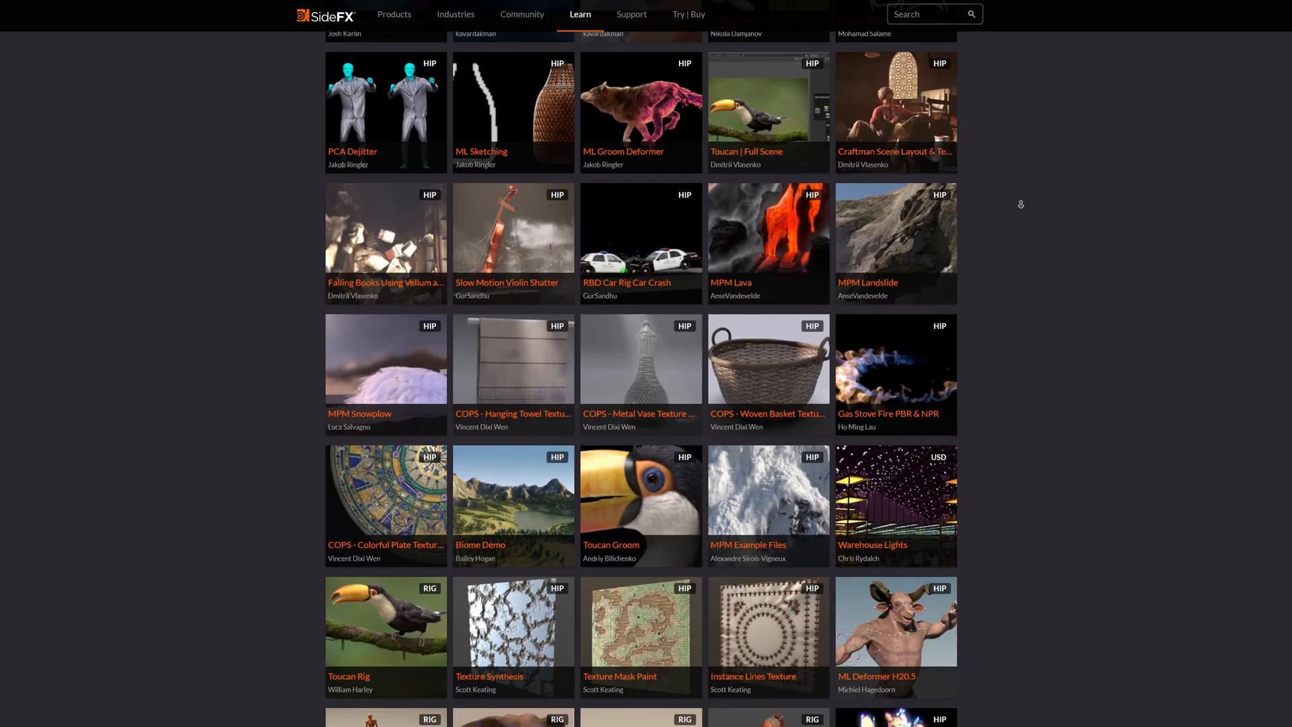
{"action": "scroll", "scroll_direction": "down", "scroll_amount": 3}
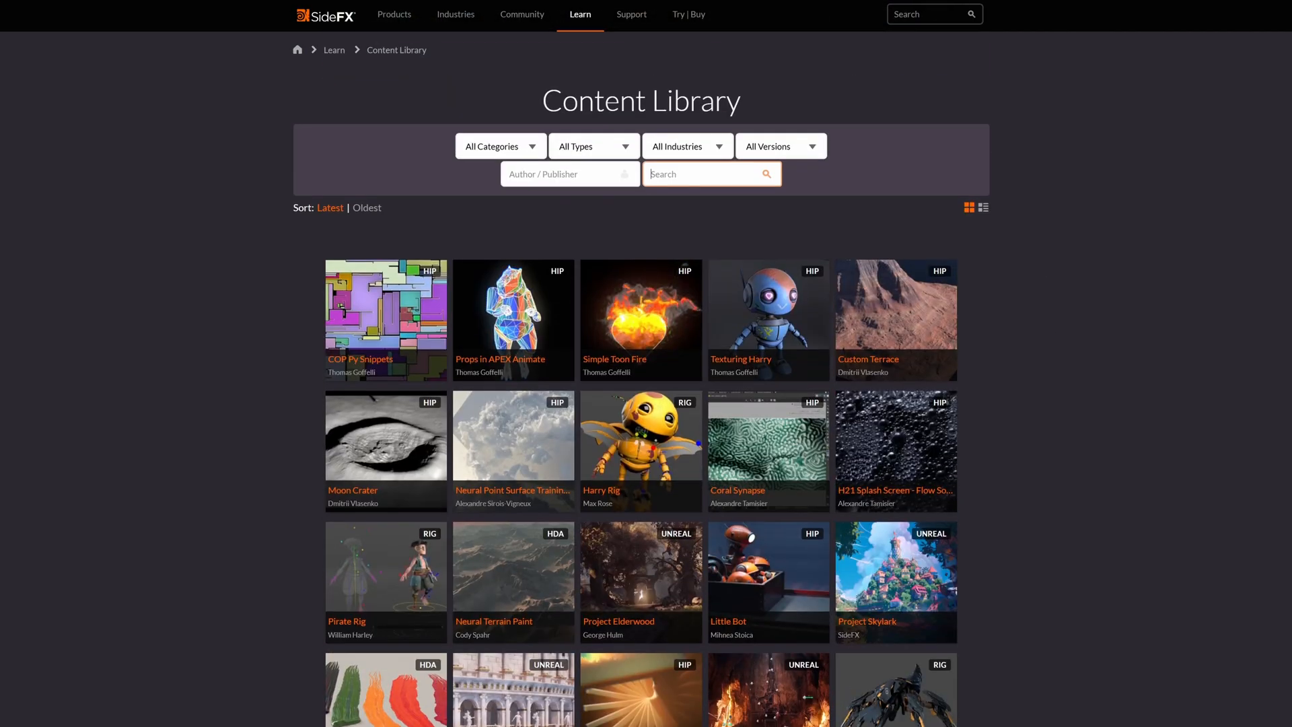
{"action": "left_click", "coordinate": [704, 174]}
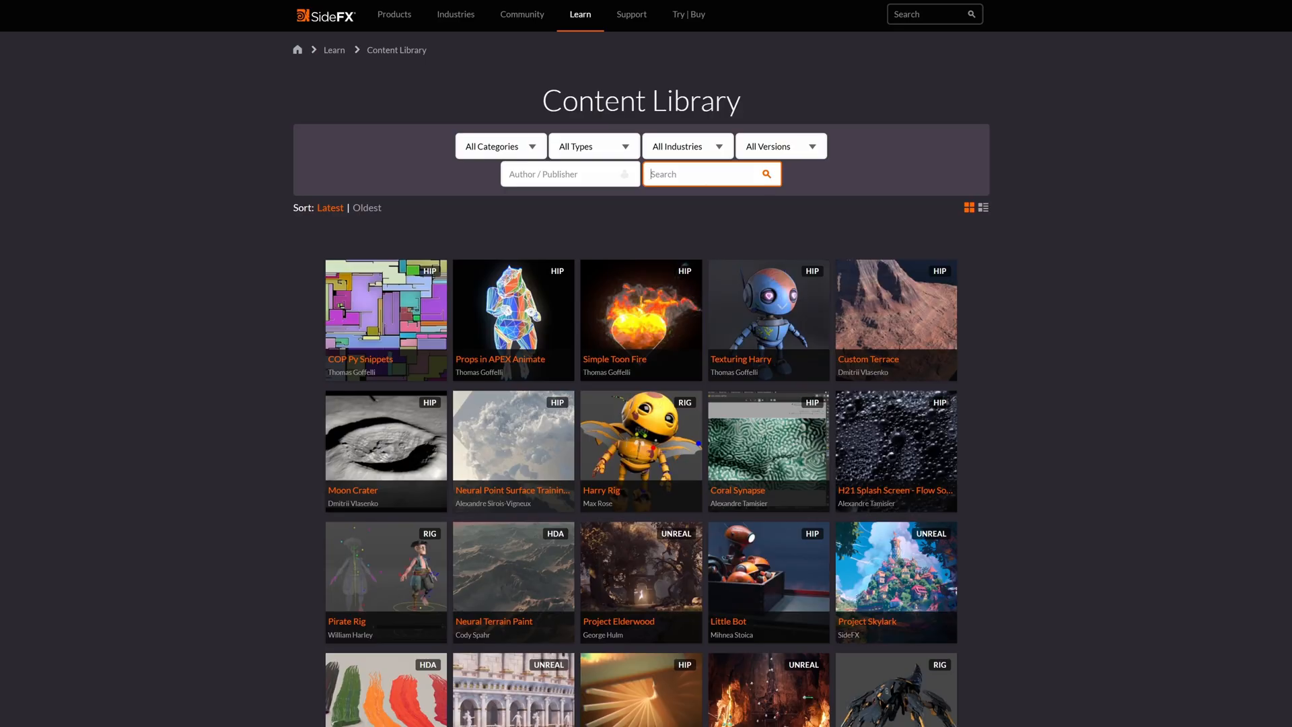
{"action": "mouse_move", "coordinate": [1055, 406]}
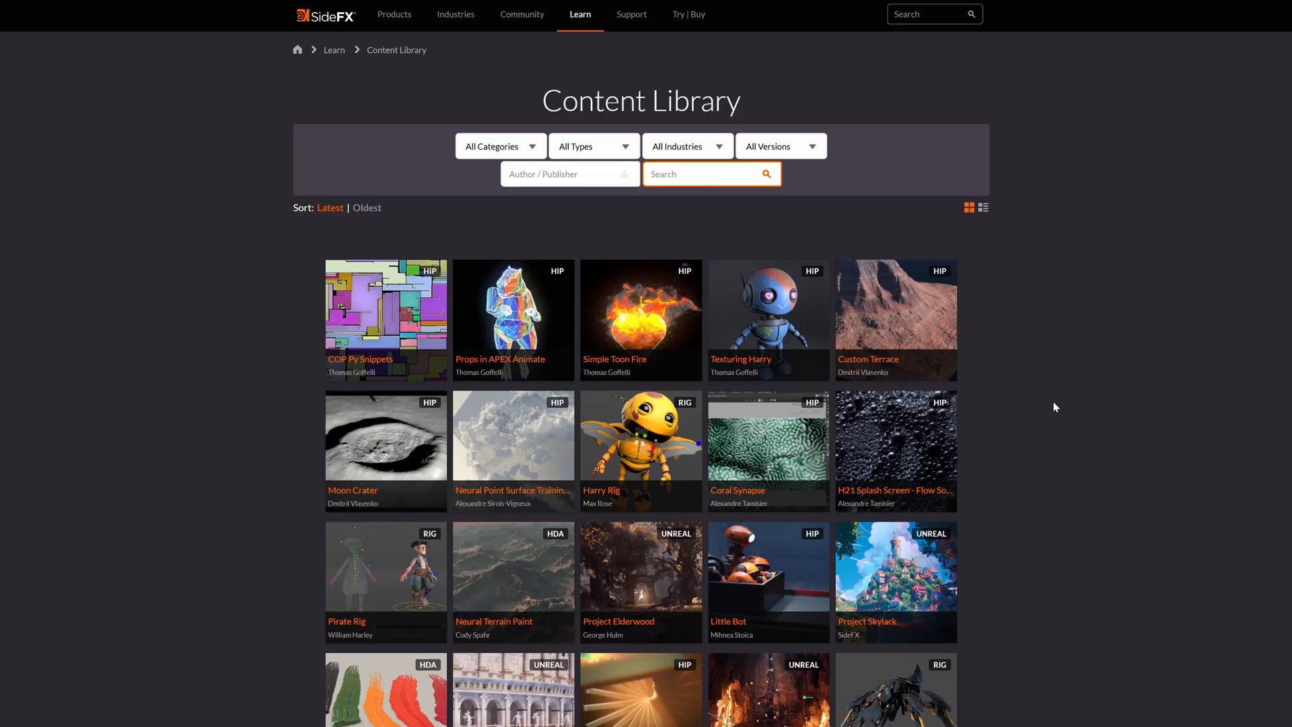